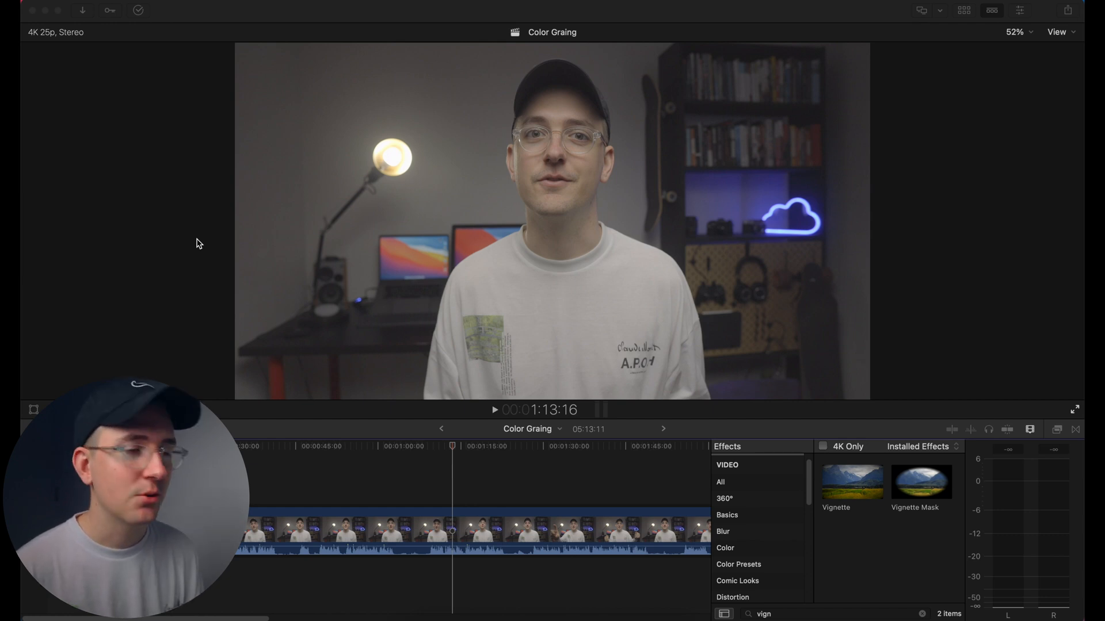
mouse_move(215, 237)
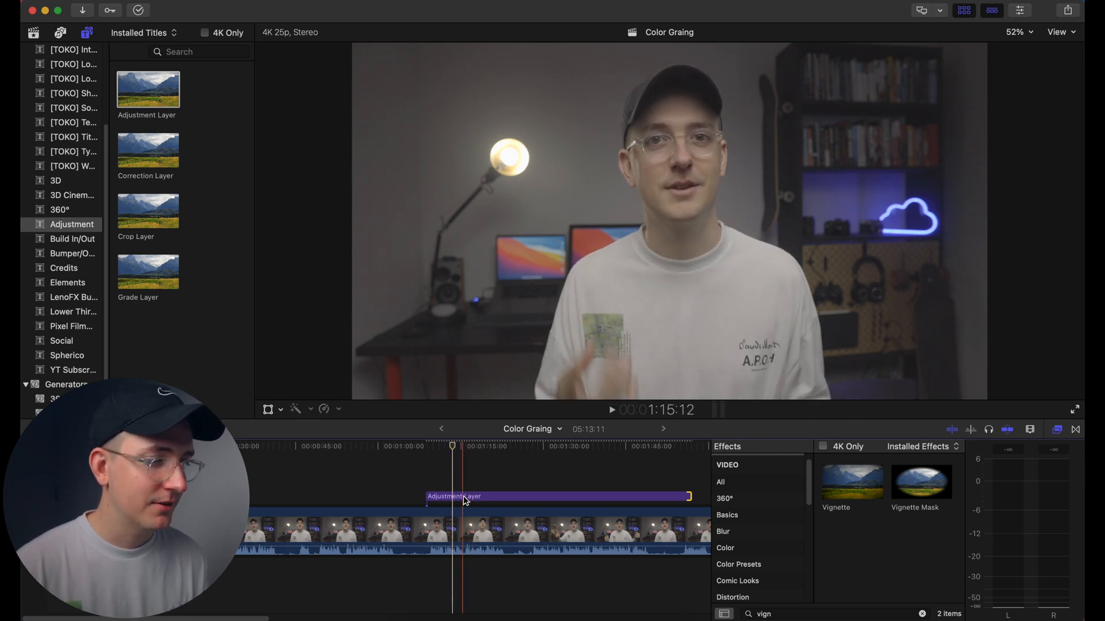
- Search the Effects browser for 'lut' to find the Custom LUT effect
click(922, 614)
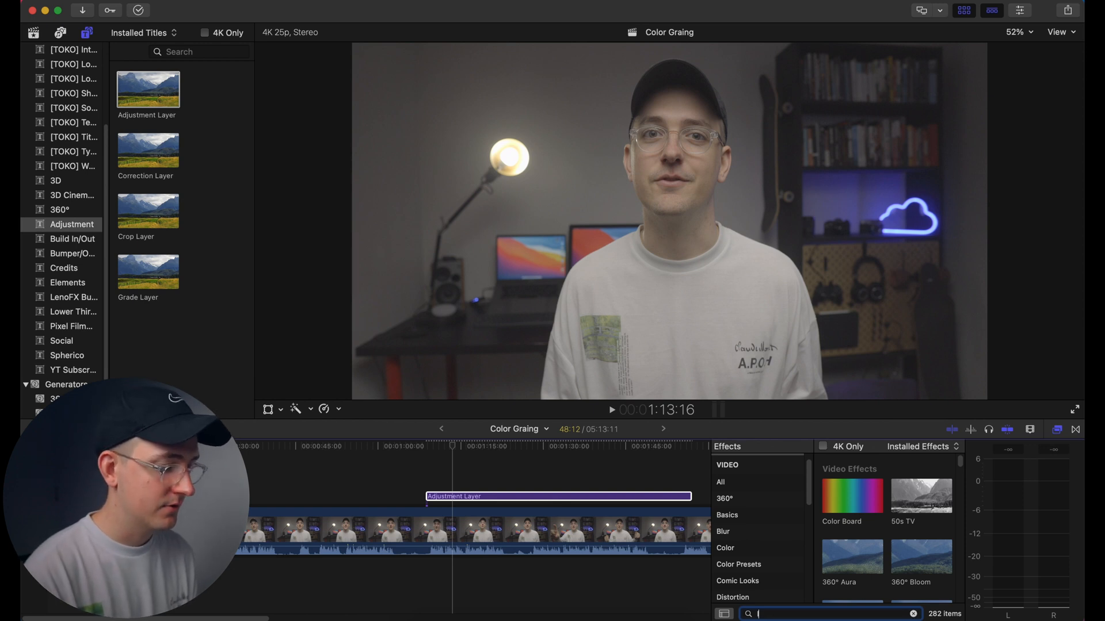
text(lut)
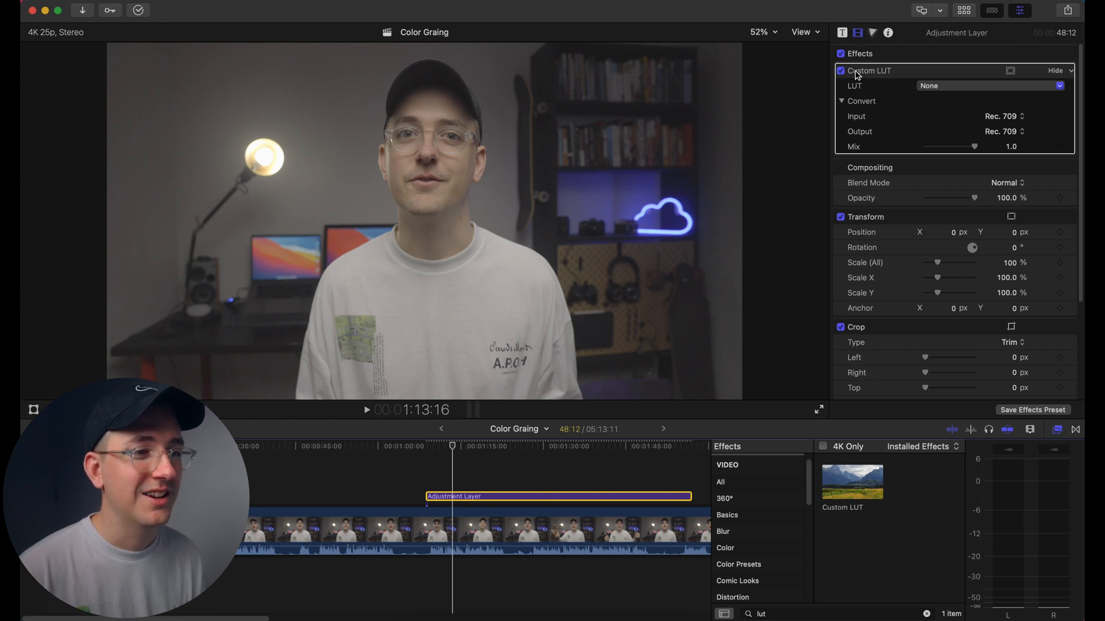
- Load the BC Color Noise Fix S-Log2 to Rec 709 (size 64) LUT into Custom LUT
click(1059, 86)
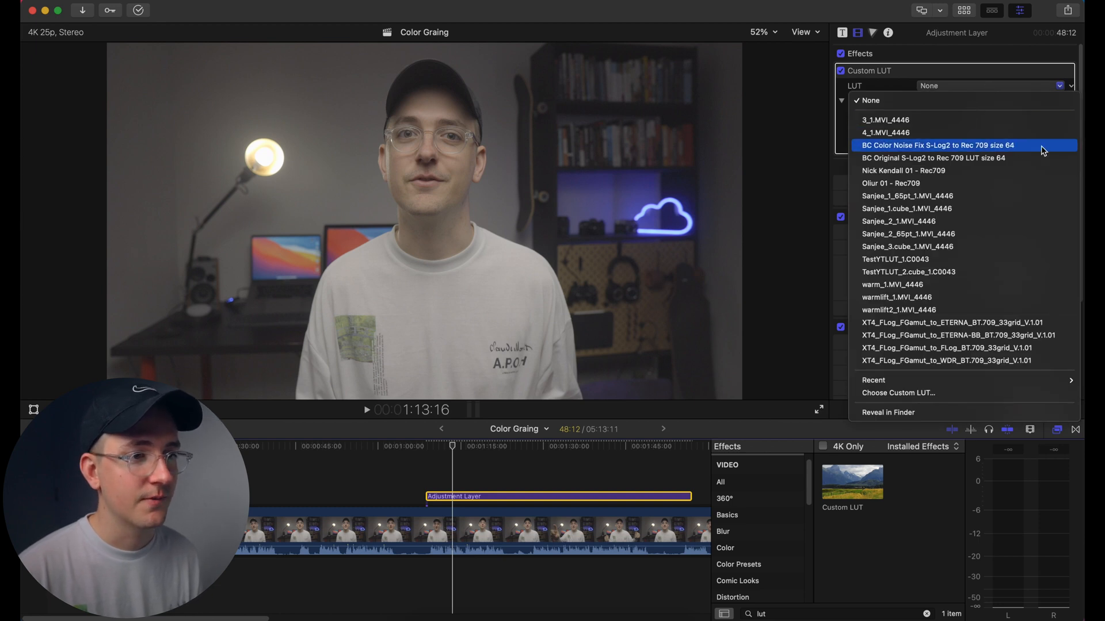
click(936, 145)
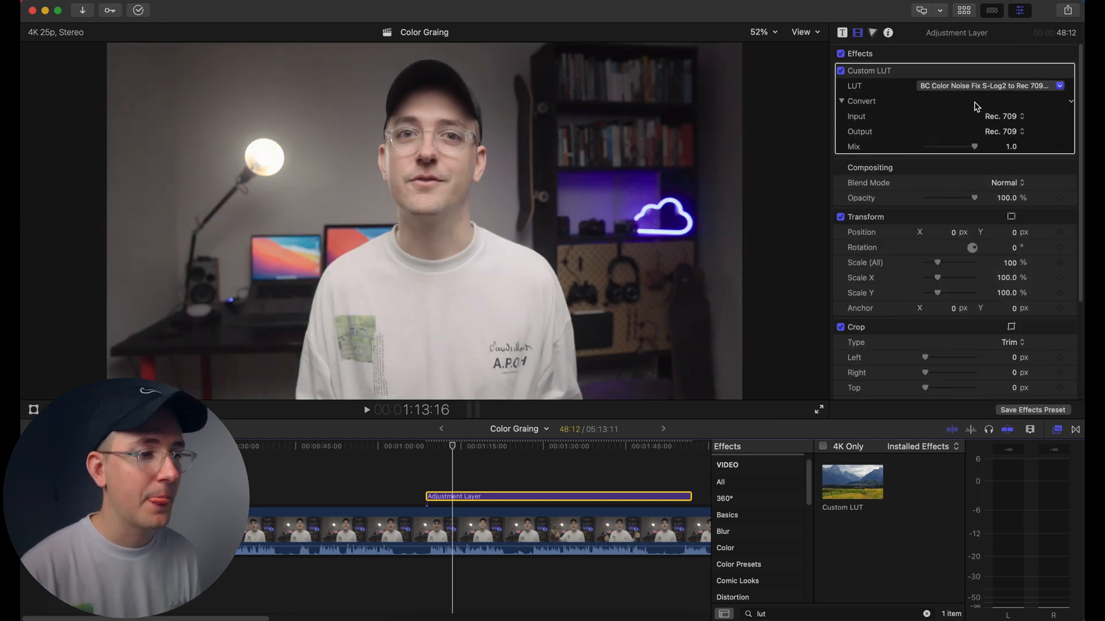
click(1059, 85)
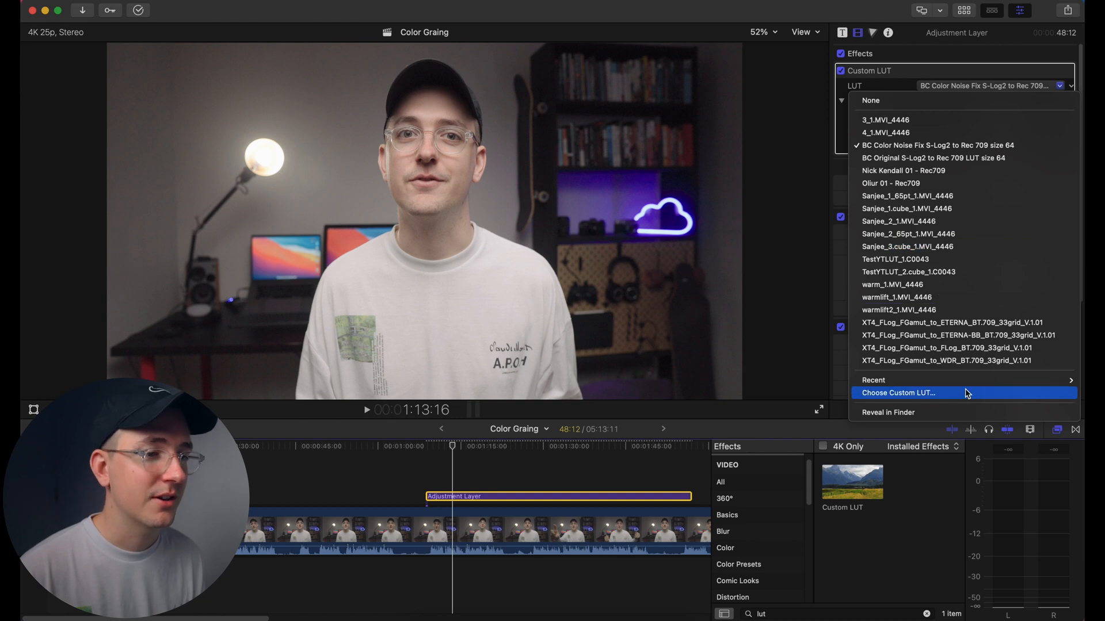
mouse_move(936, 145)
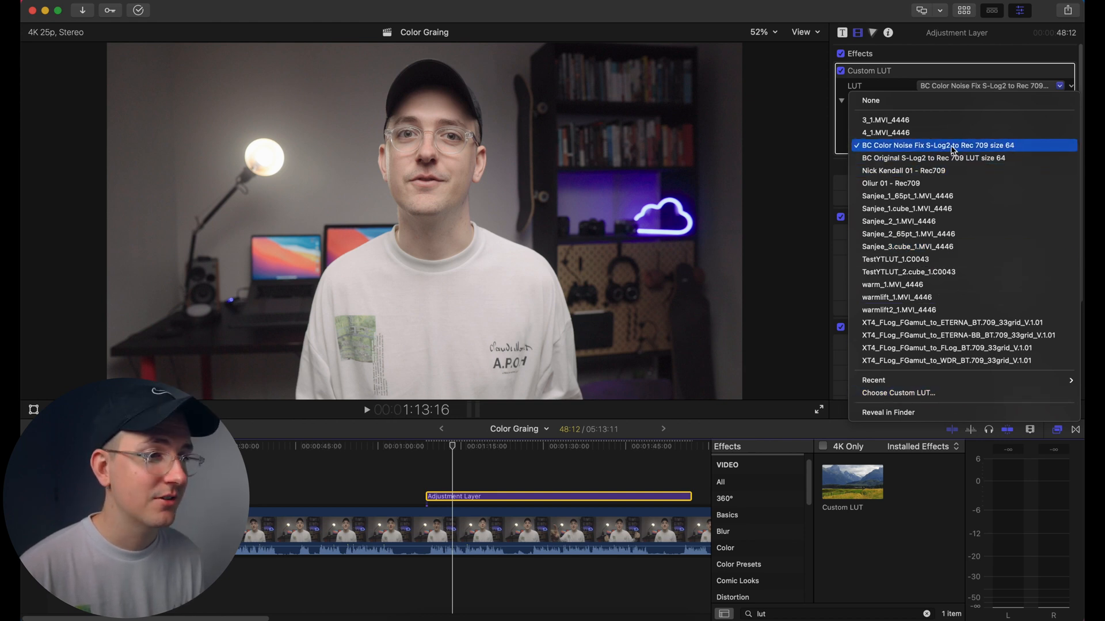
click(933, 145)
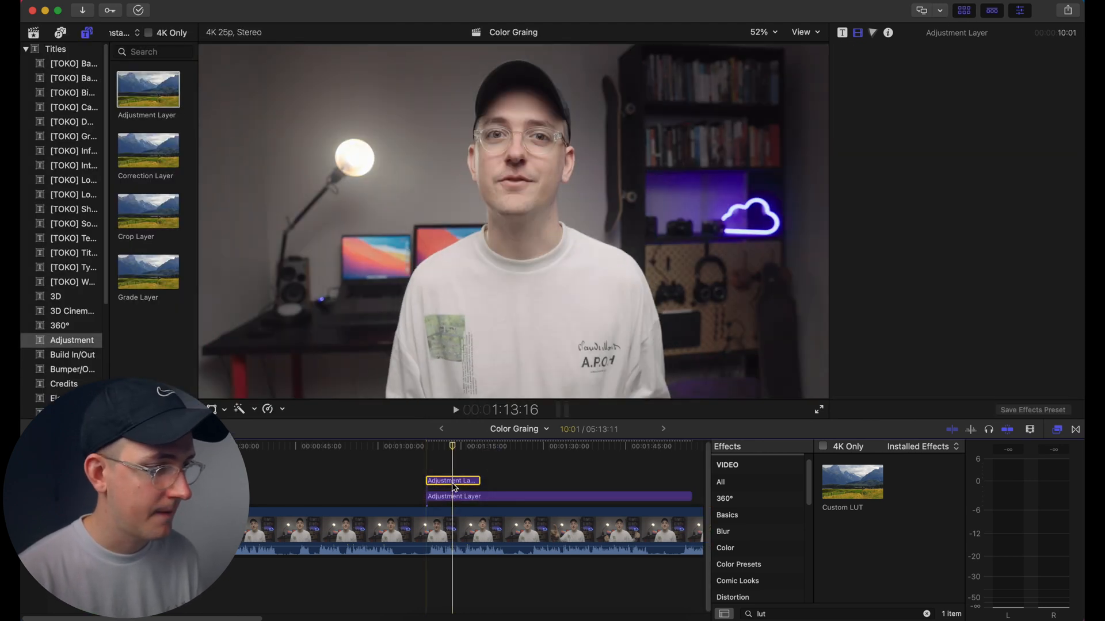
- Stretch the upper adjustment layer to full length and add a Color Wheels correction
click(451, 481)
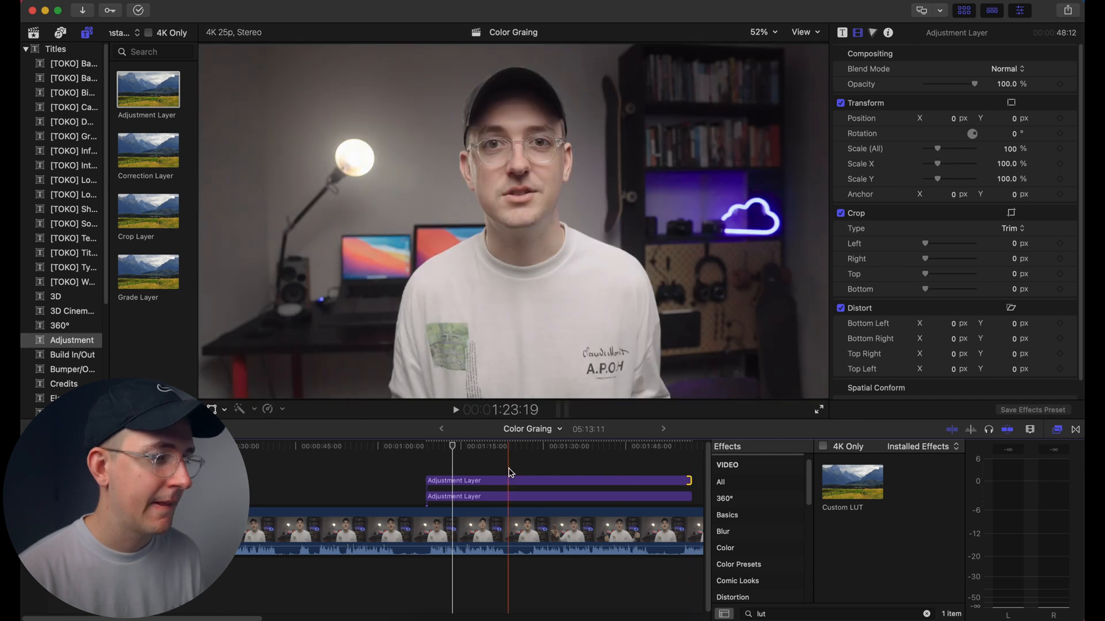
click(557, 481)
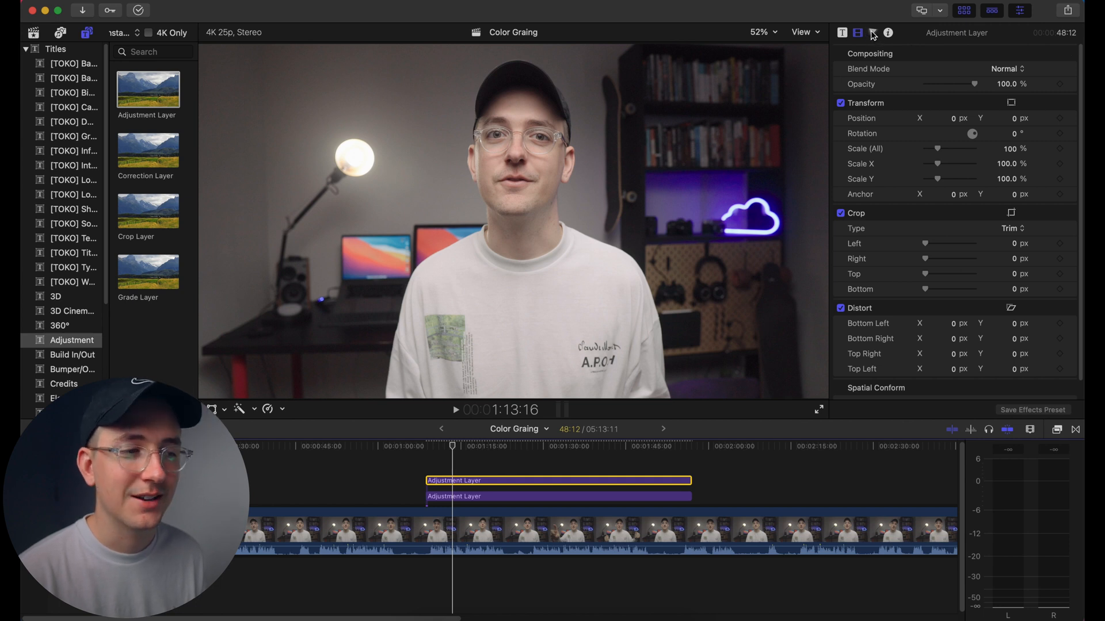
click(965, 10)
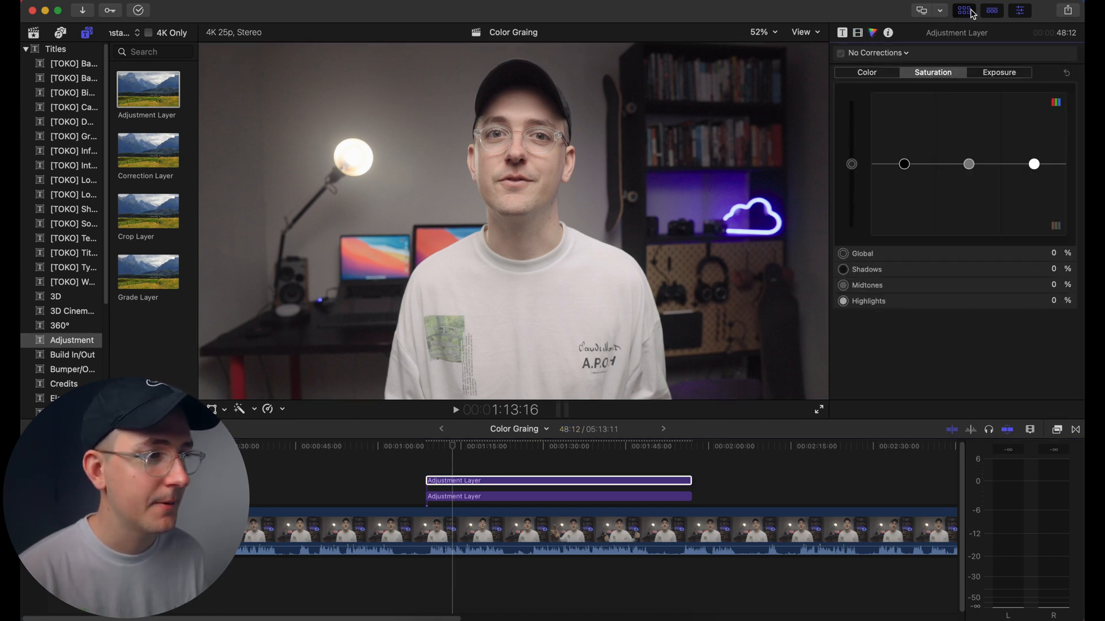
click(876, 52)
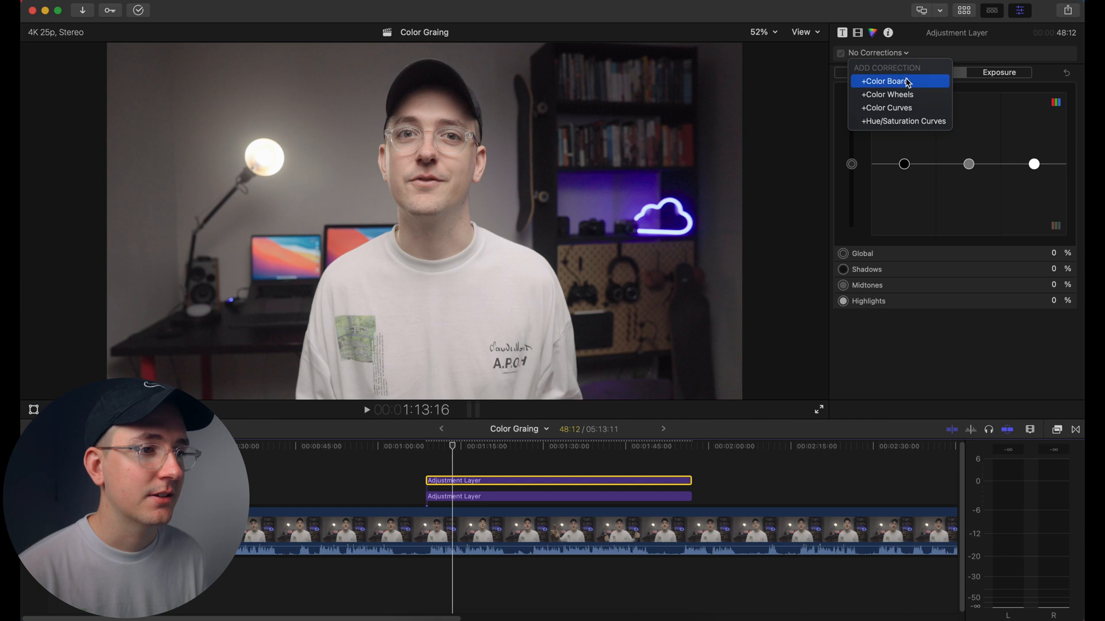
click(889, 95)
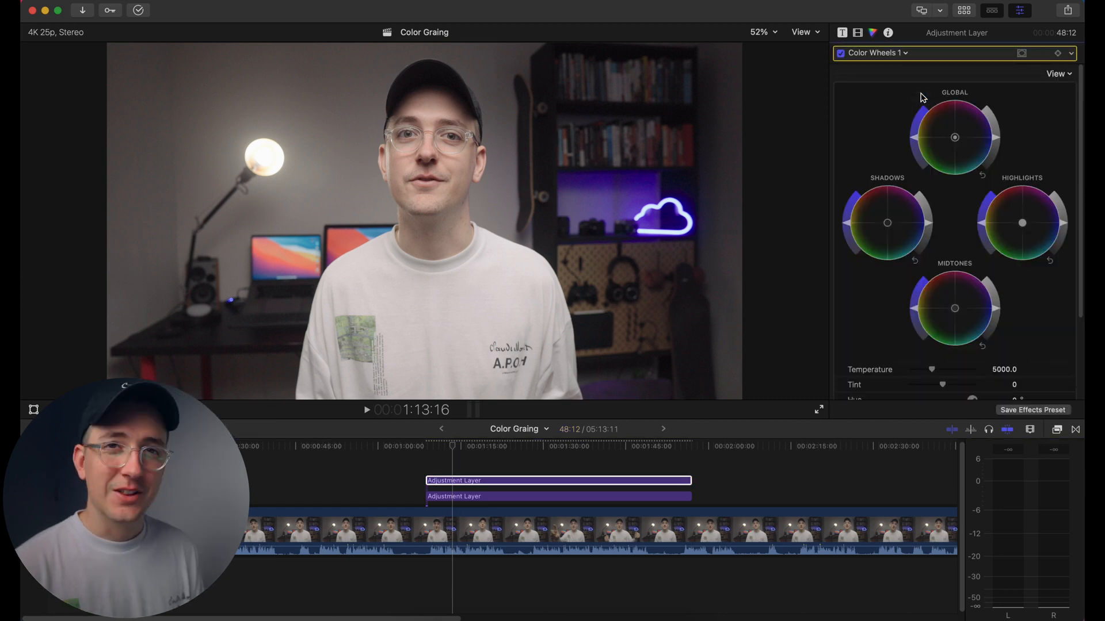
mouse_move(380, 252)
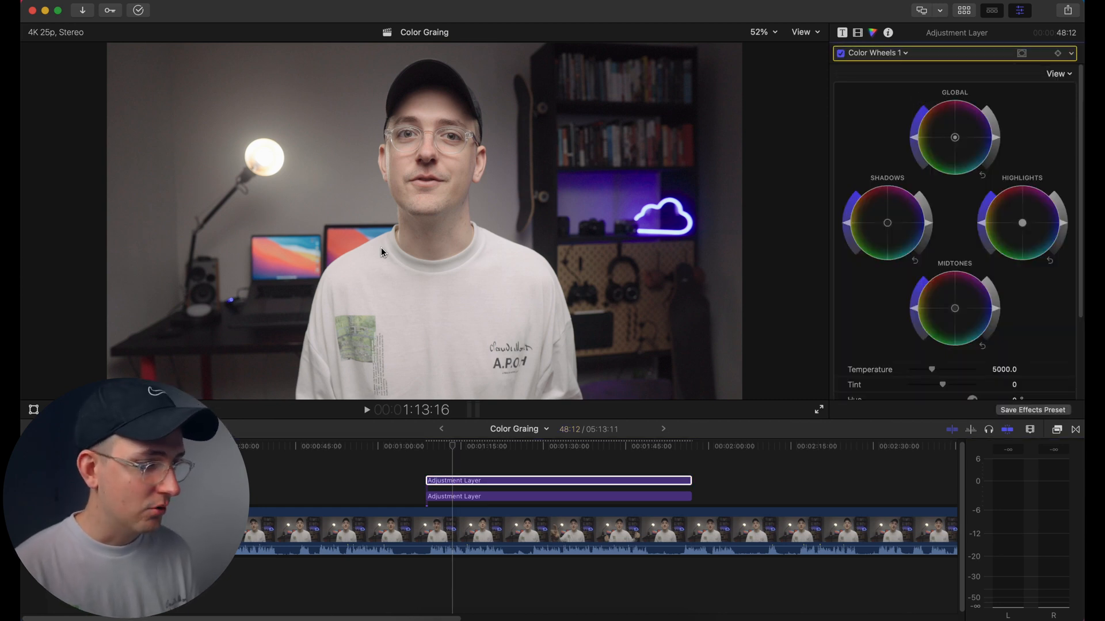
mouse_move(580, 267)
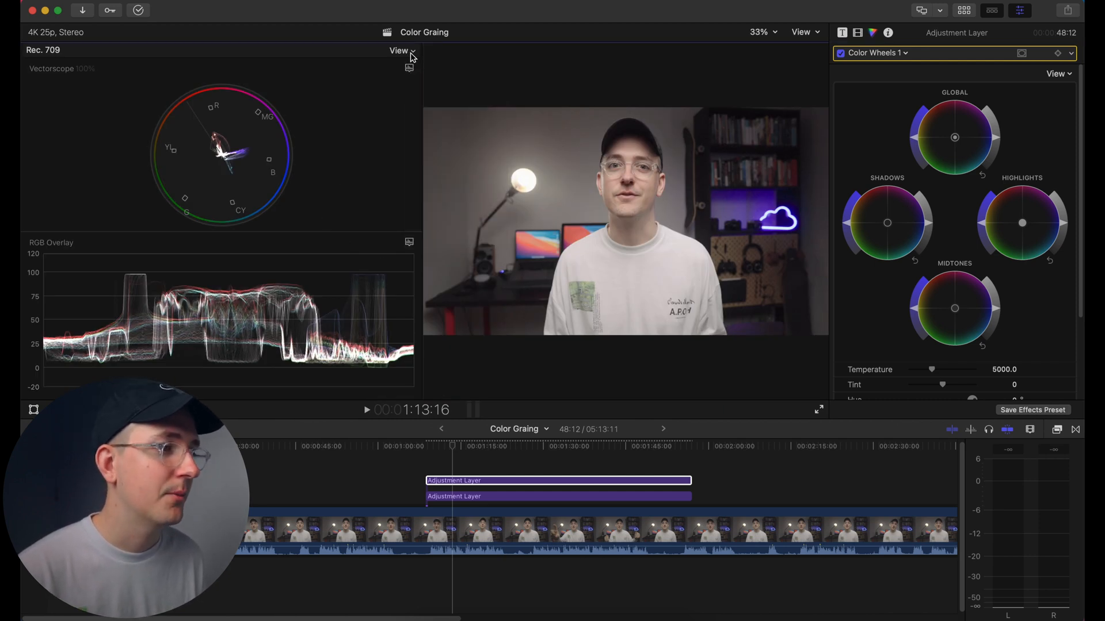
- Set a two-scope layout with a vectorscope above an RGB overlay waveform
click(401, 50)
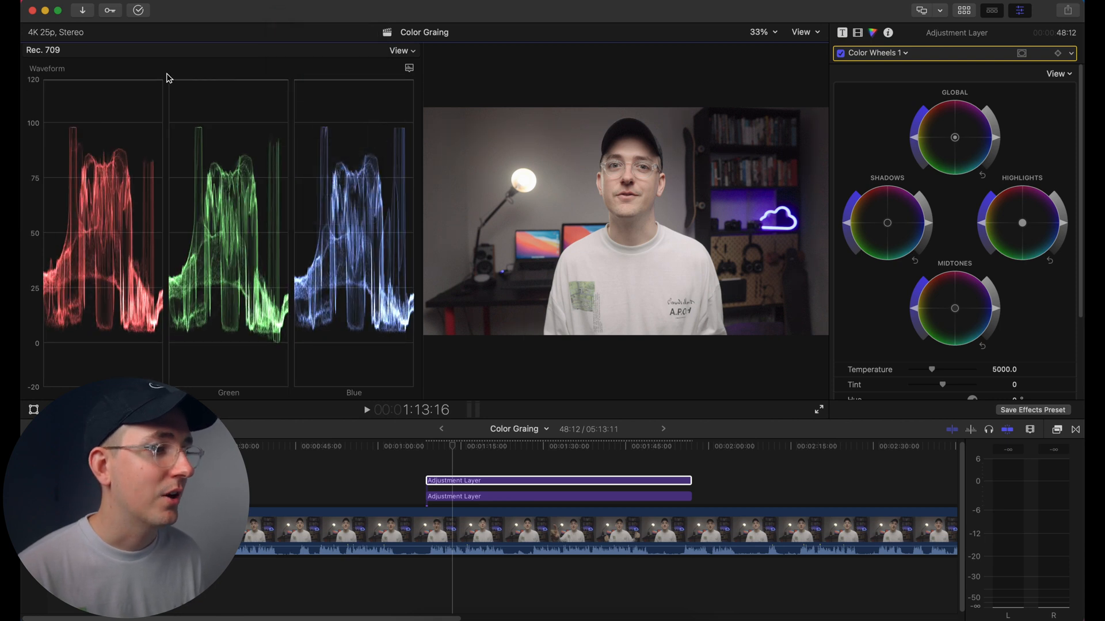
click(399, 49)
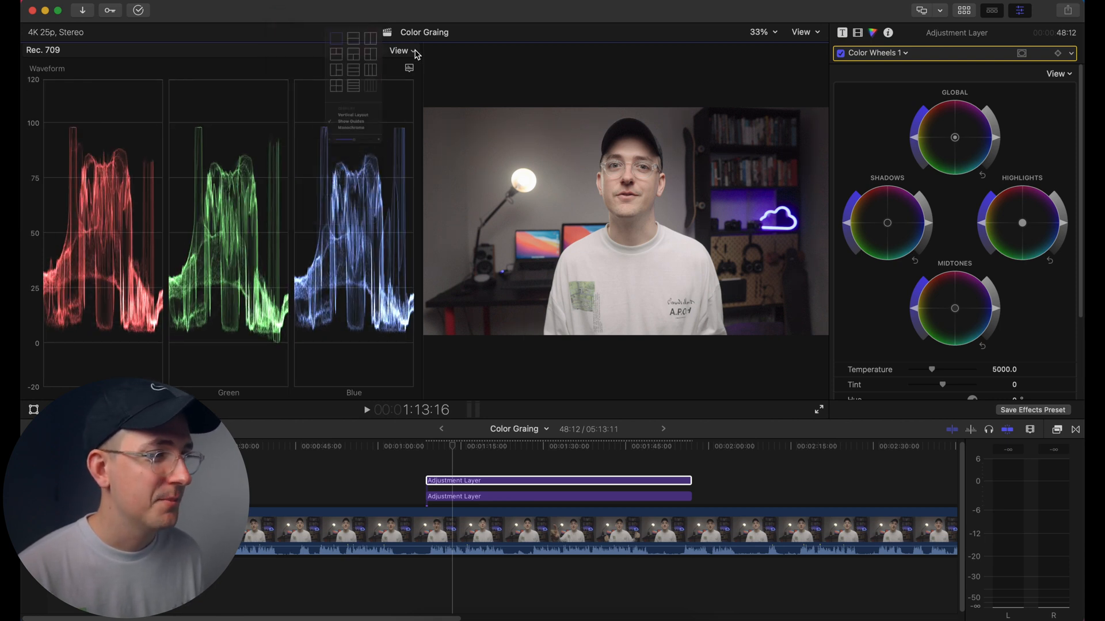
click(291, 27)
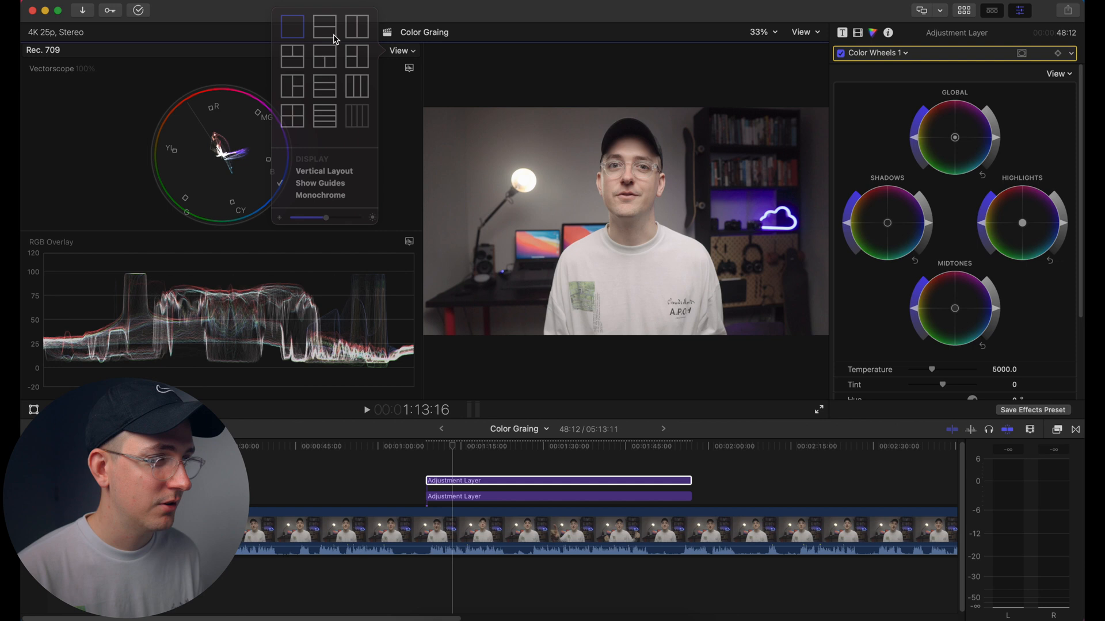
click(408, 67)
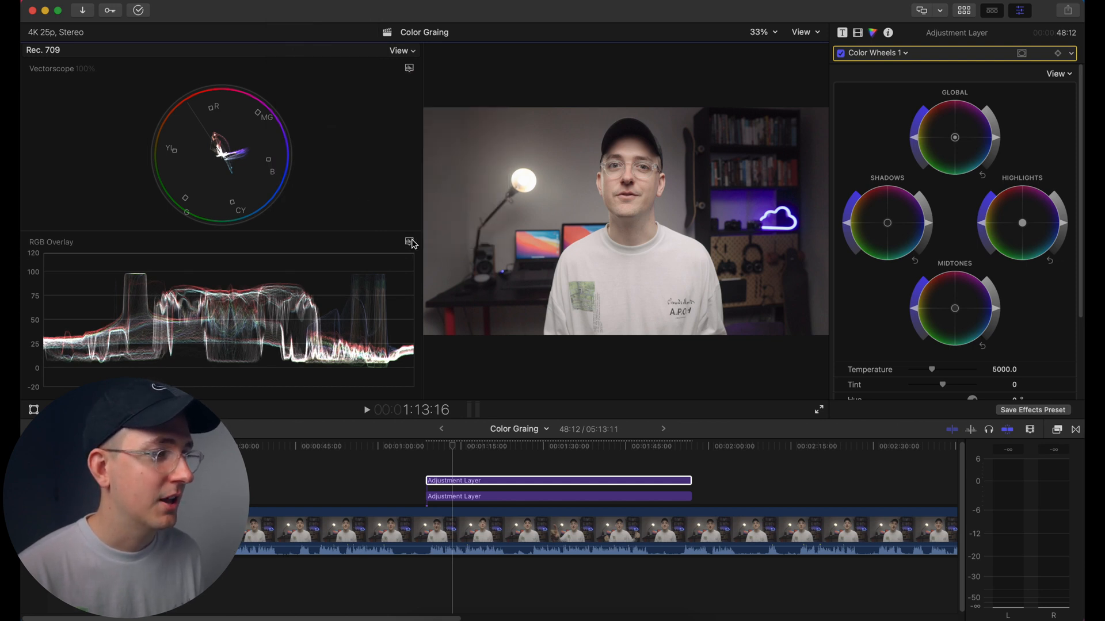
click(409, 243)
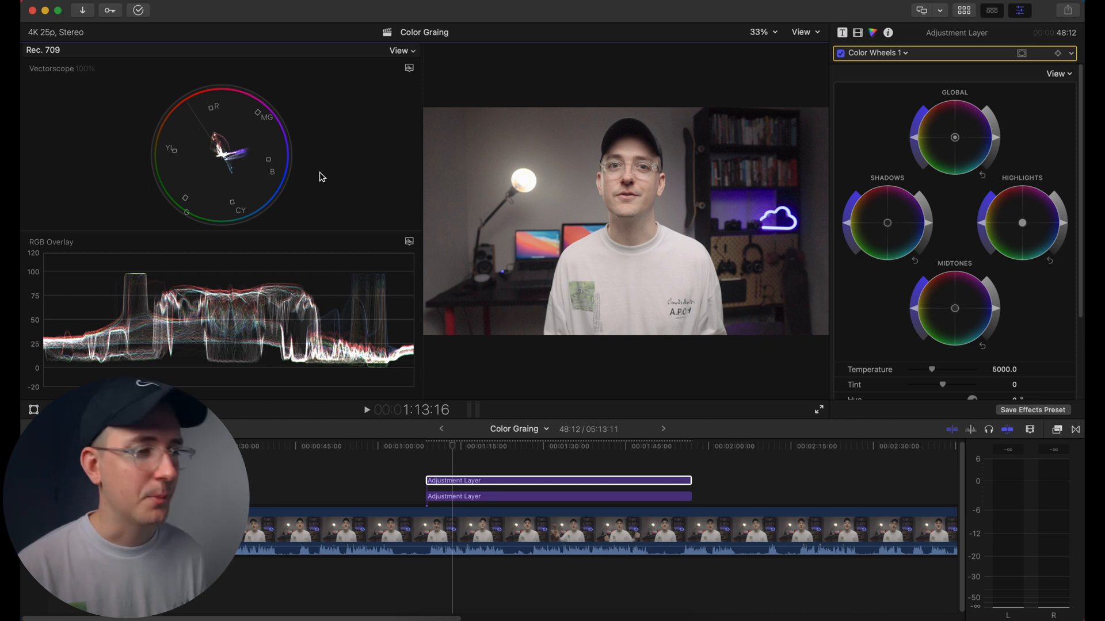
mouse_move(608, 149)
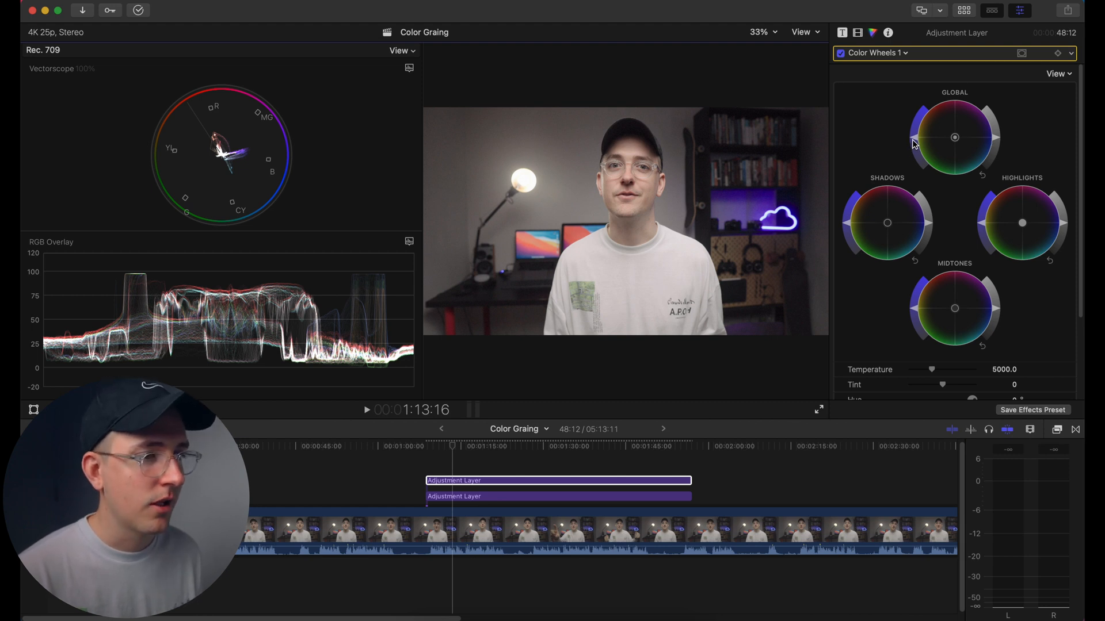
mouse_move(904, 119)
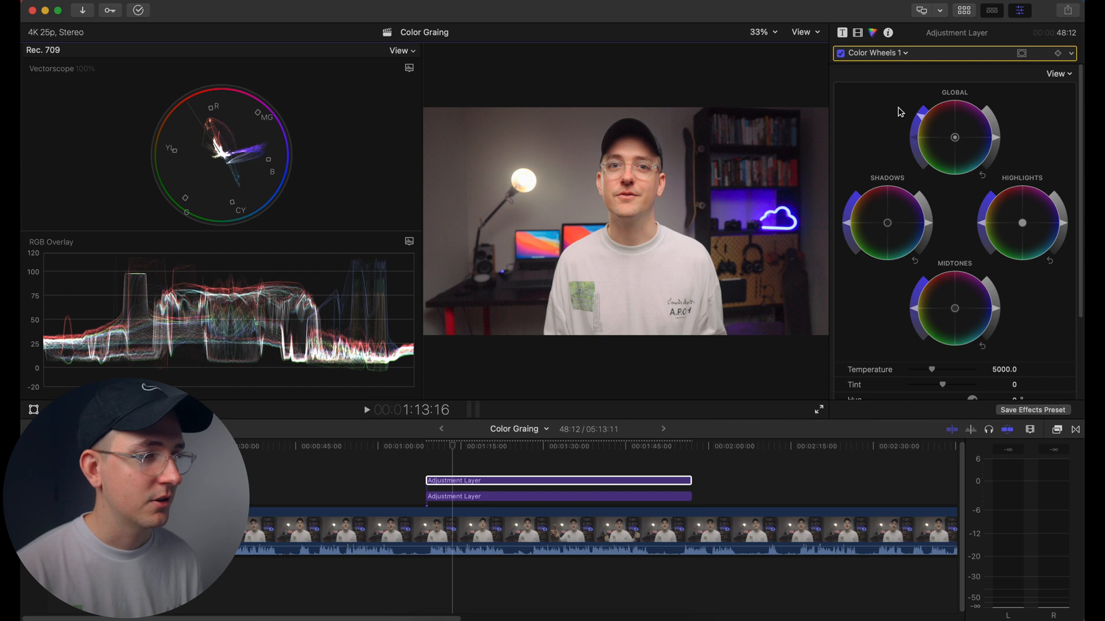
mouse_move(784, 111)
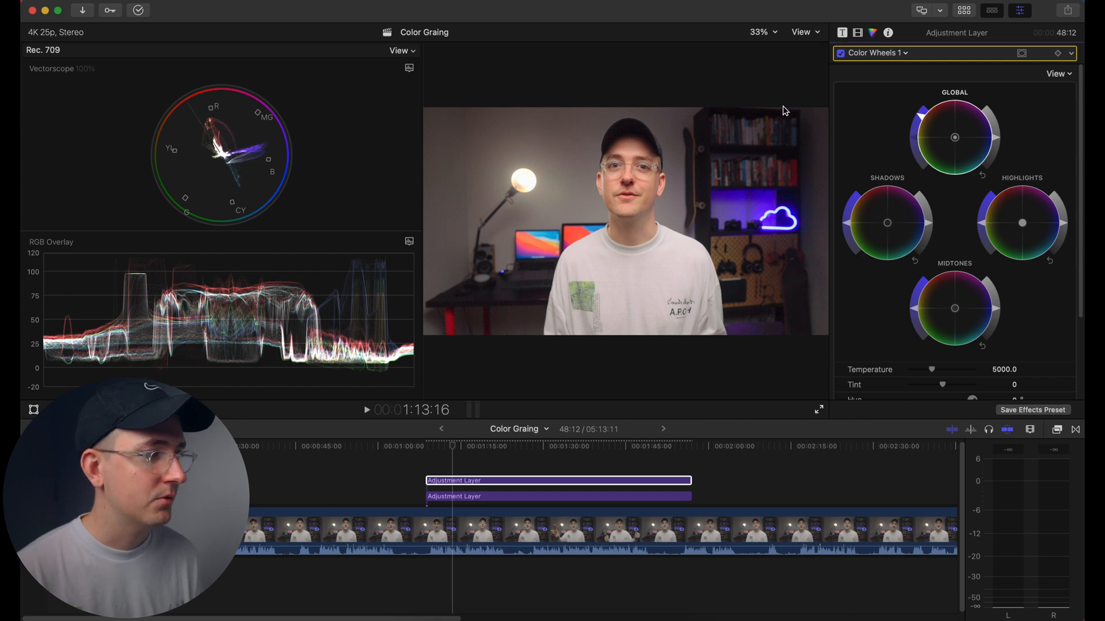
mouse_move(279, 281)
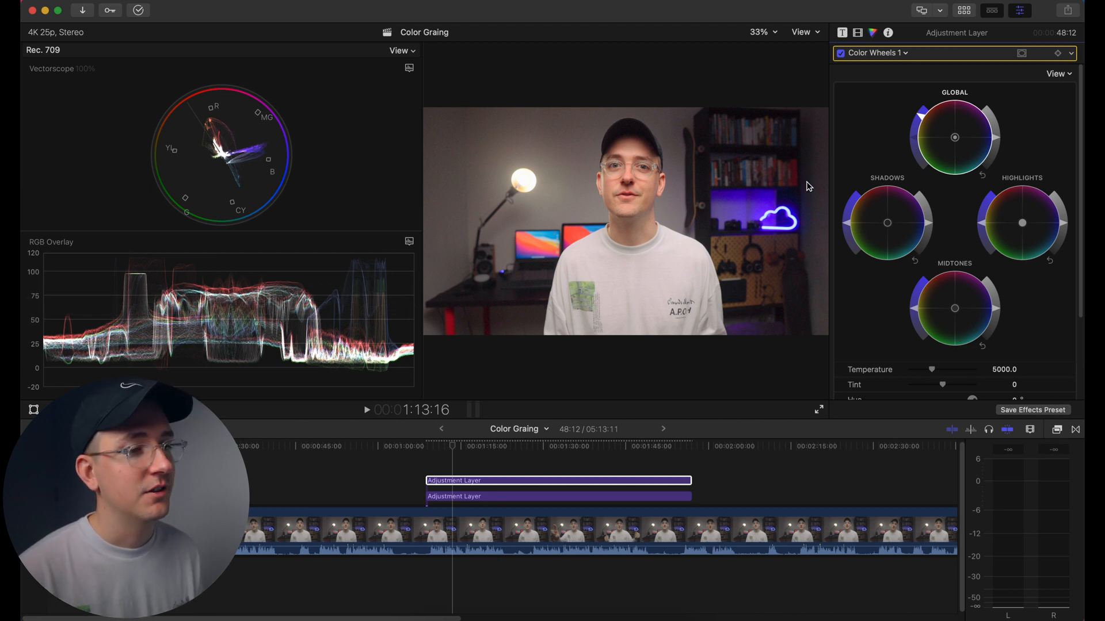
mouse_move(594, 188)
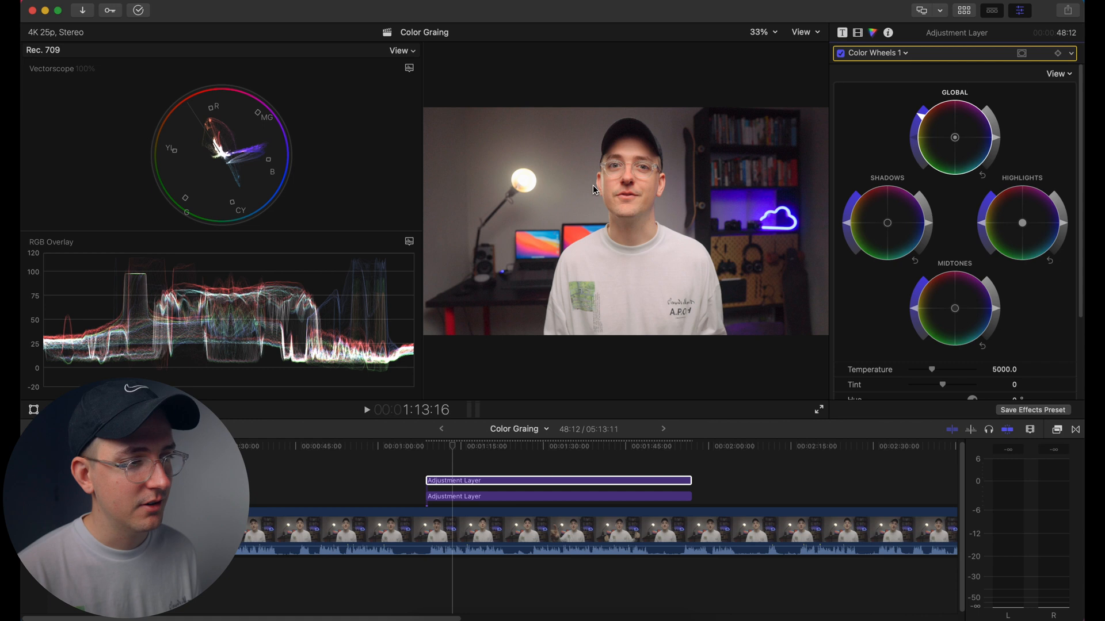
mouse_move(551, 242)
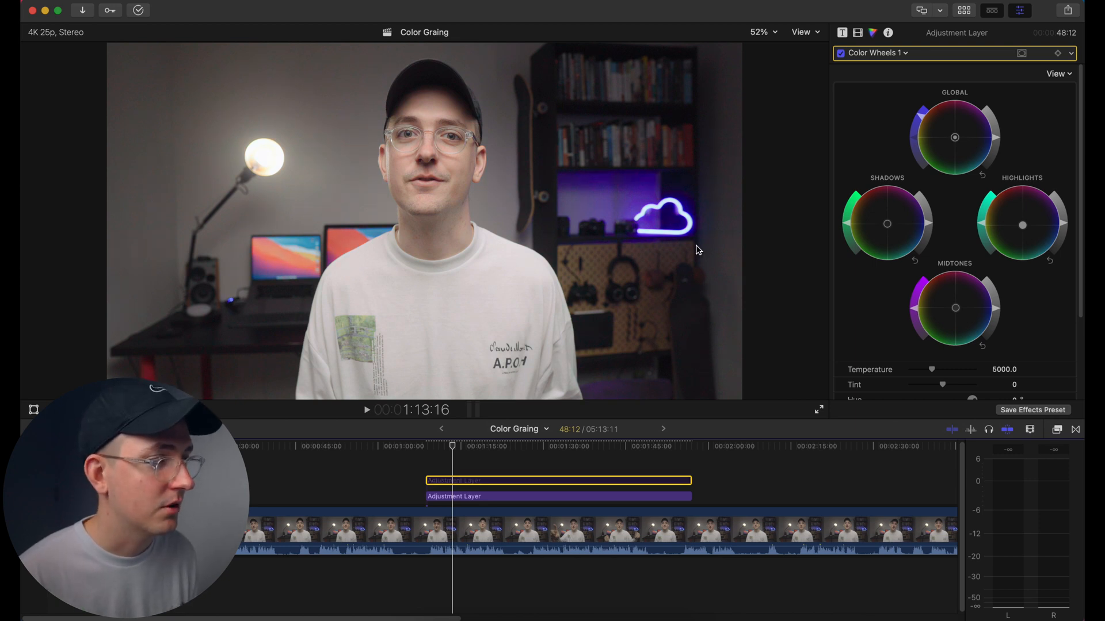
mouse_move(365, 108)
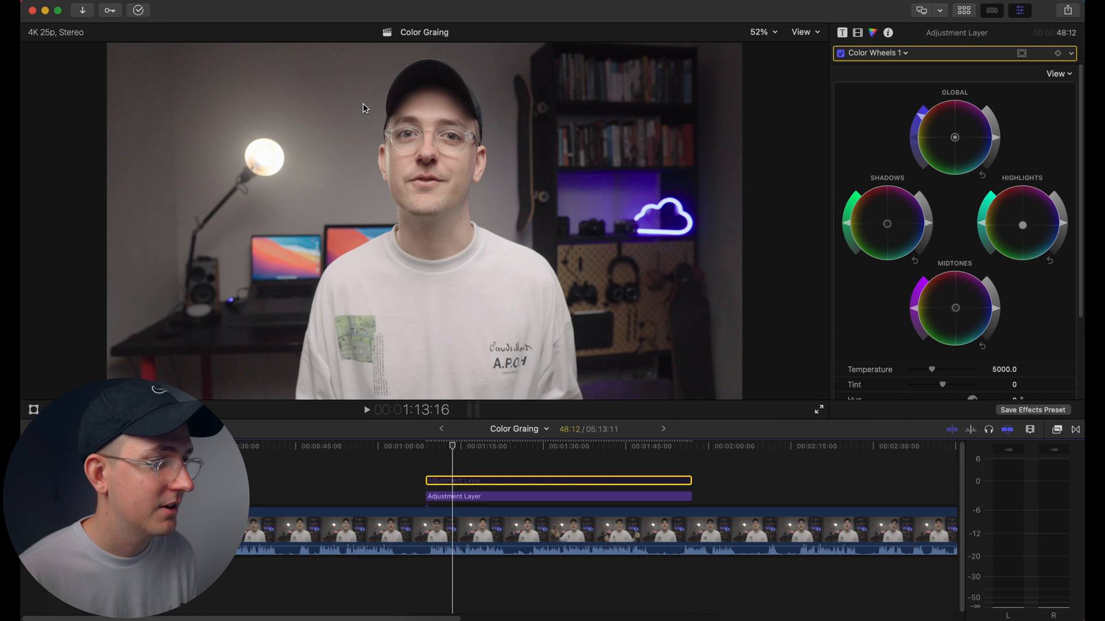
mouse_move(319, 115)
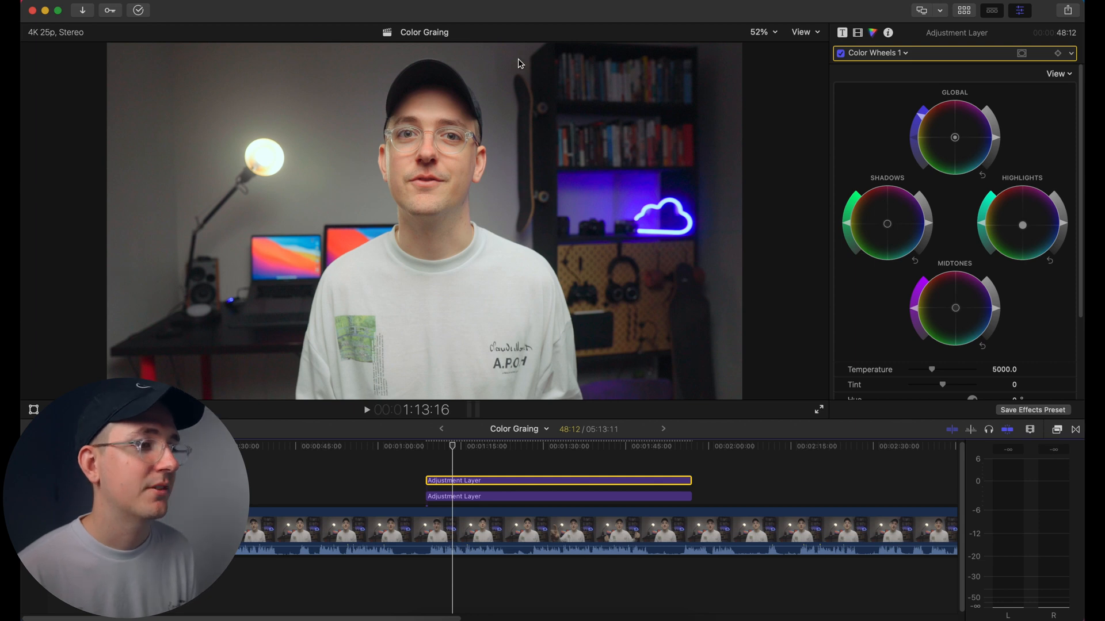
mouse_move(493, 182)
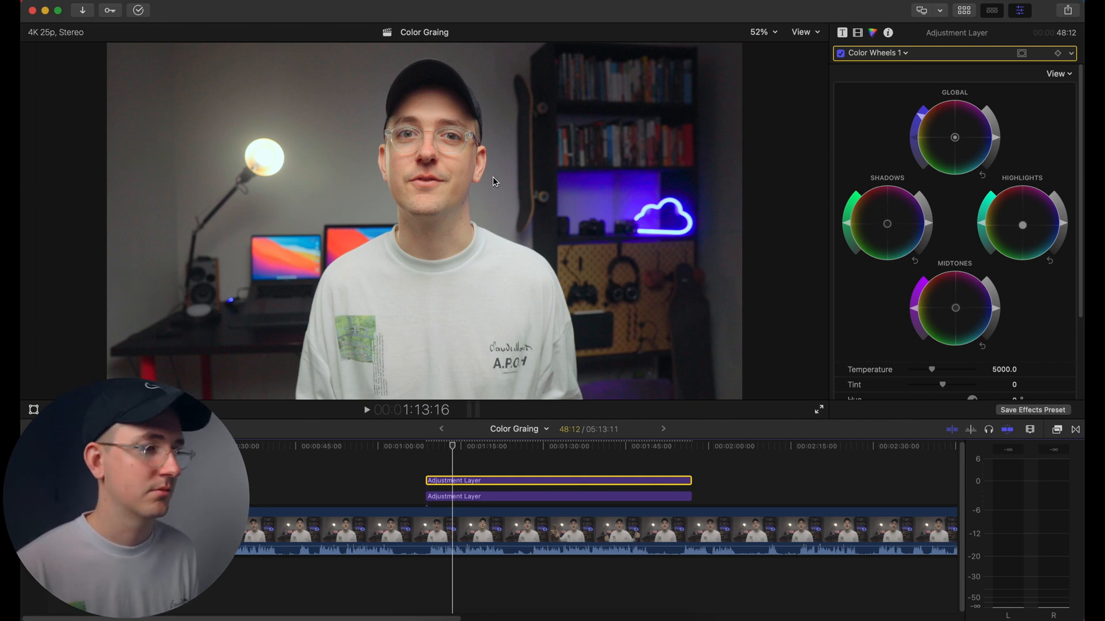
mouse_move(446, 325)
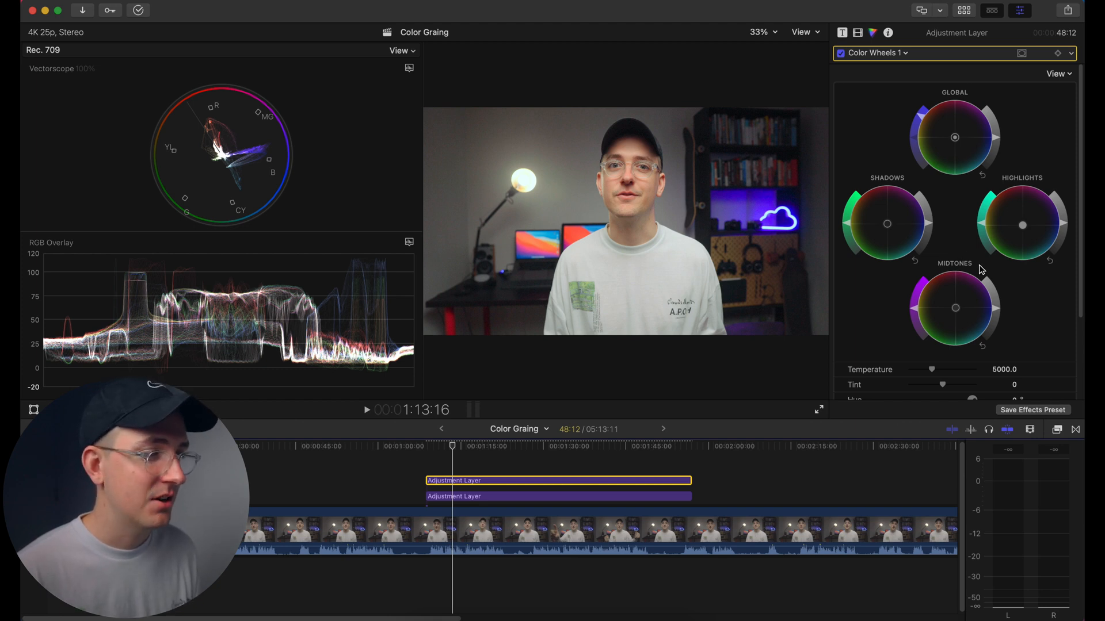
mouse_move(1042, 298)
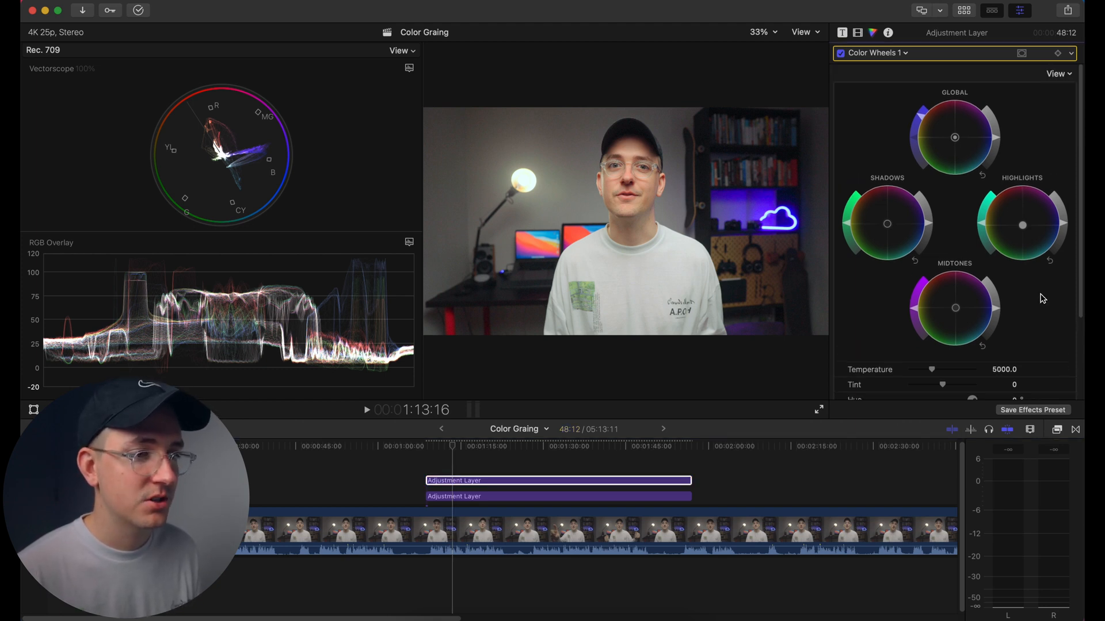
mouse_move(1000, 313)
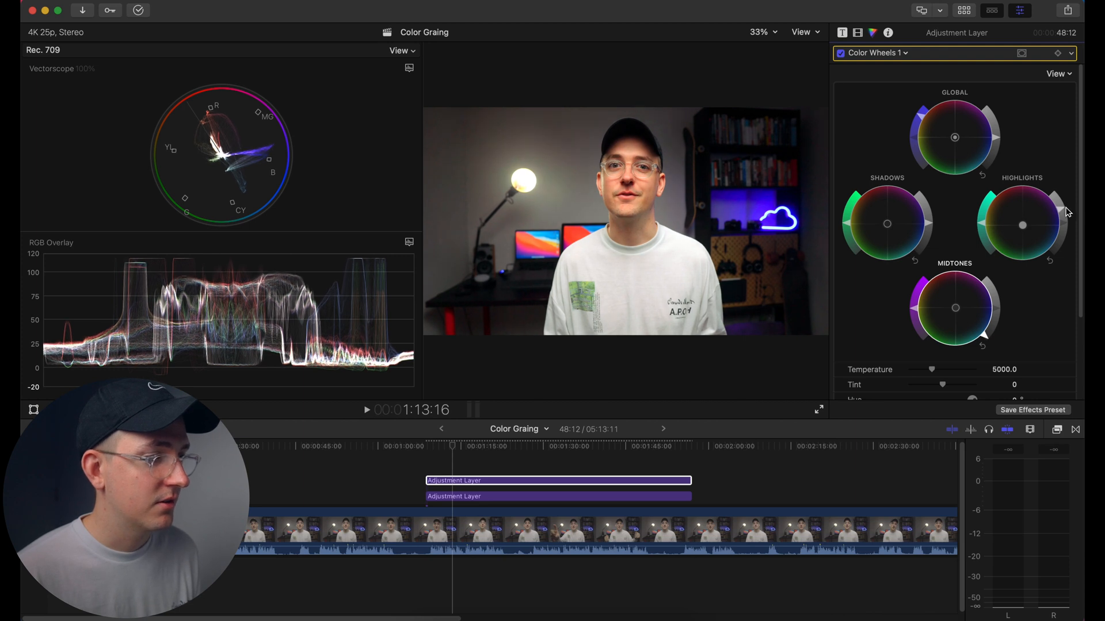
mouse_move(632, 202)
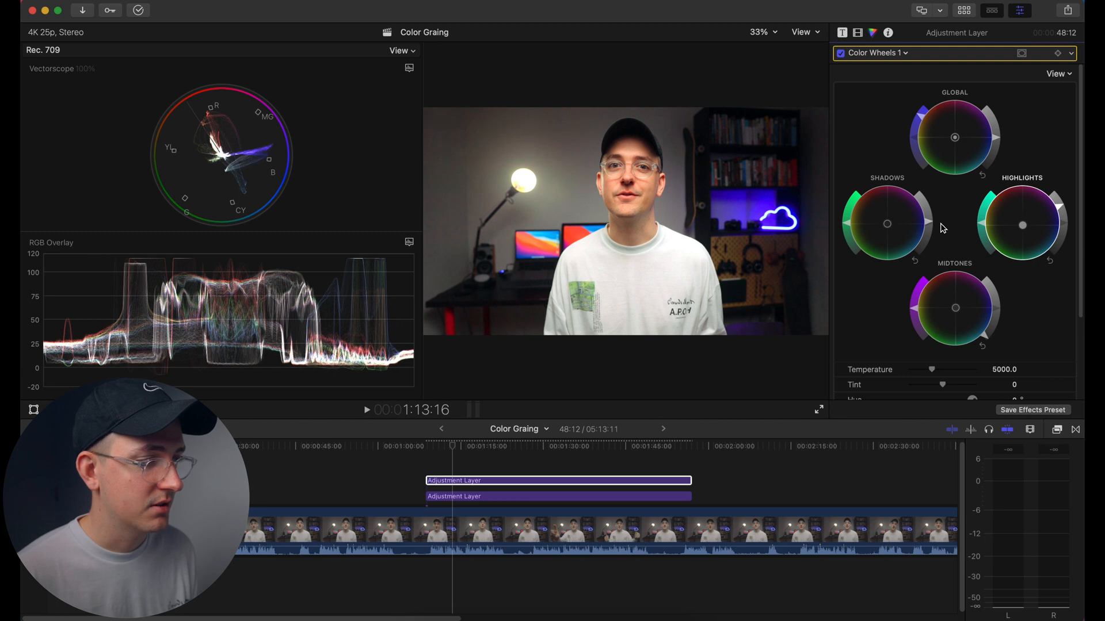
mouse_move(24, 375)
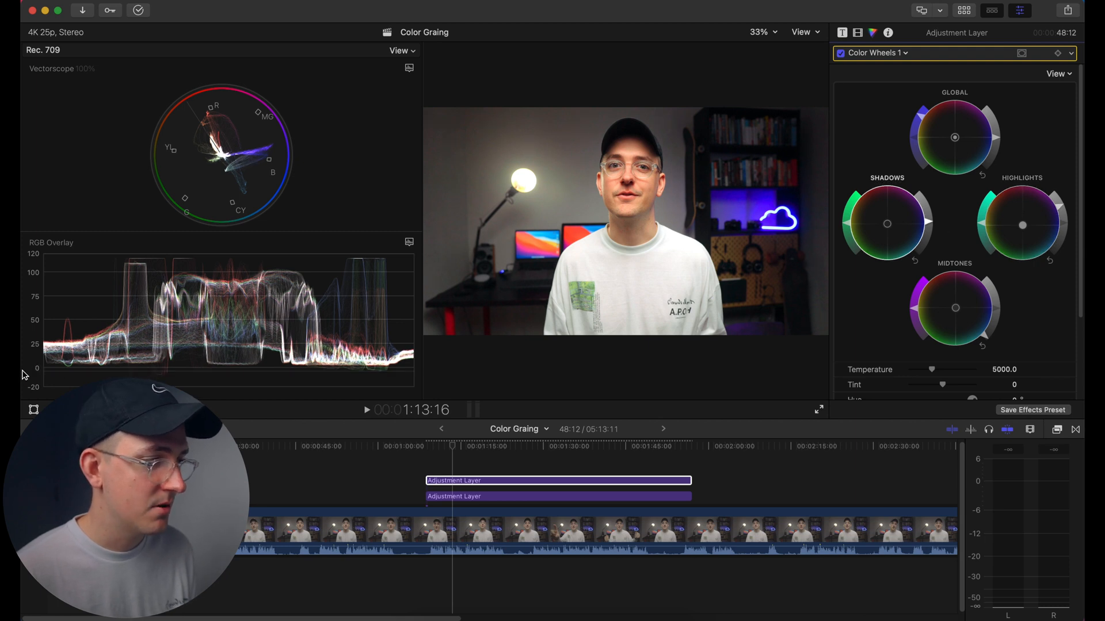
mouse_move(964, 332)
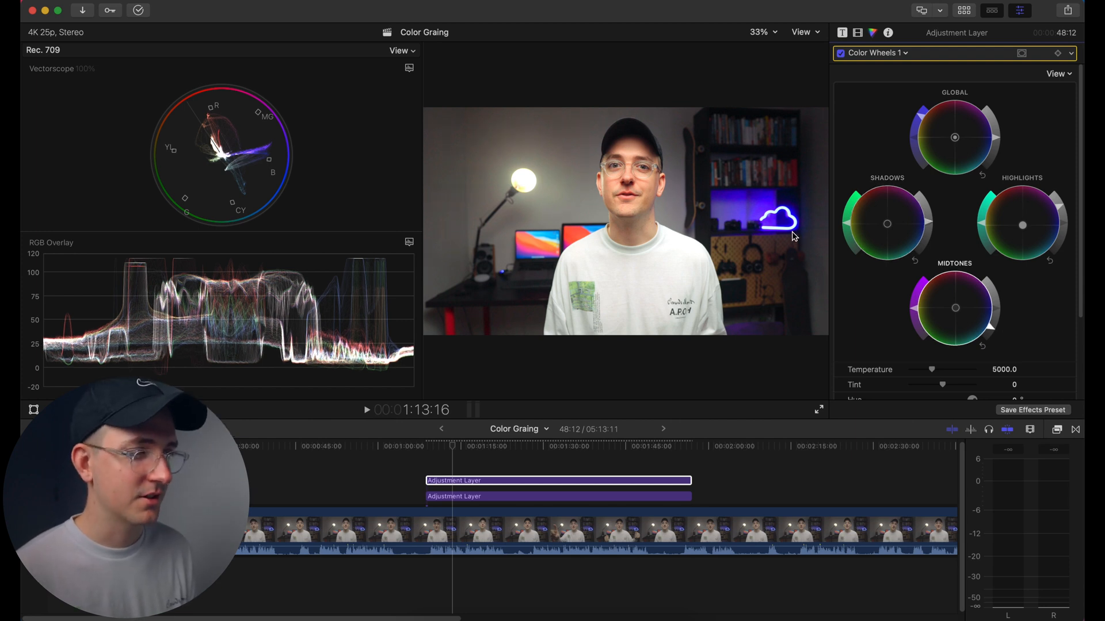
mouse_move(701, 271)
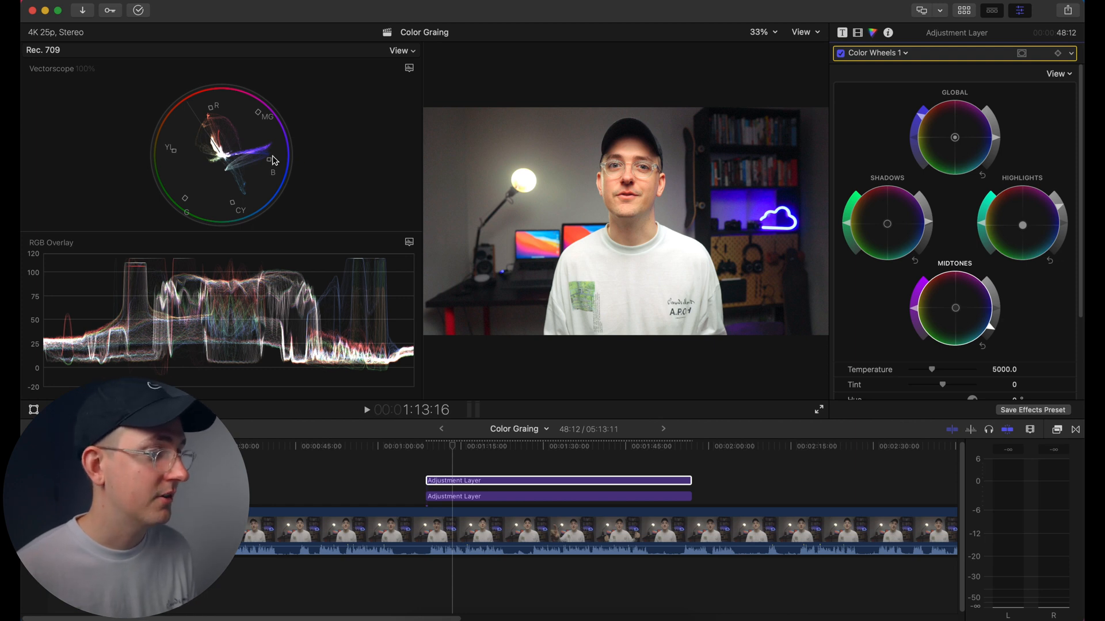
mouse_move(256, 127)
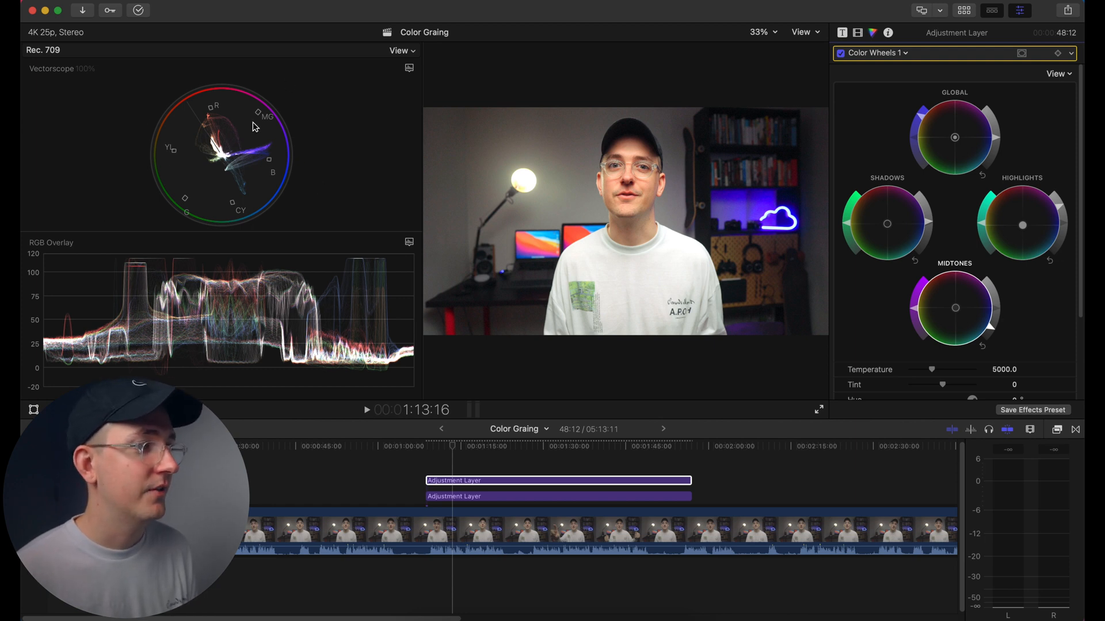
mouse_move(227, 166)
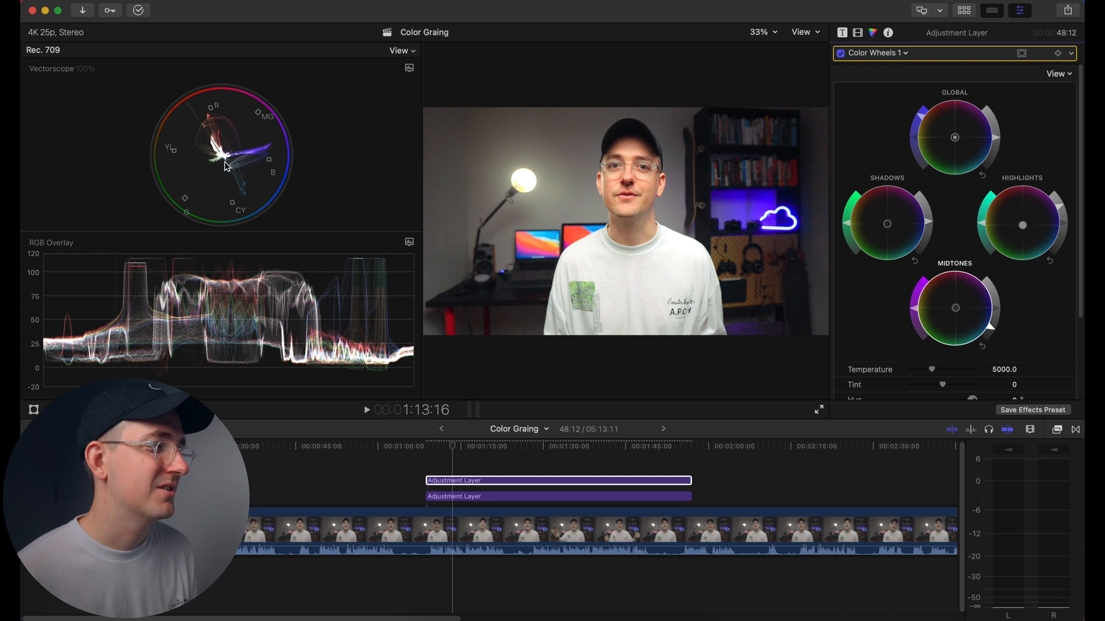
click(399, 49)
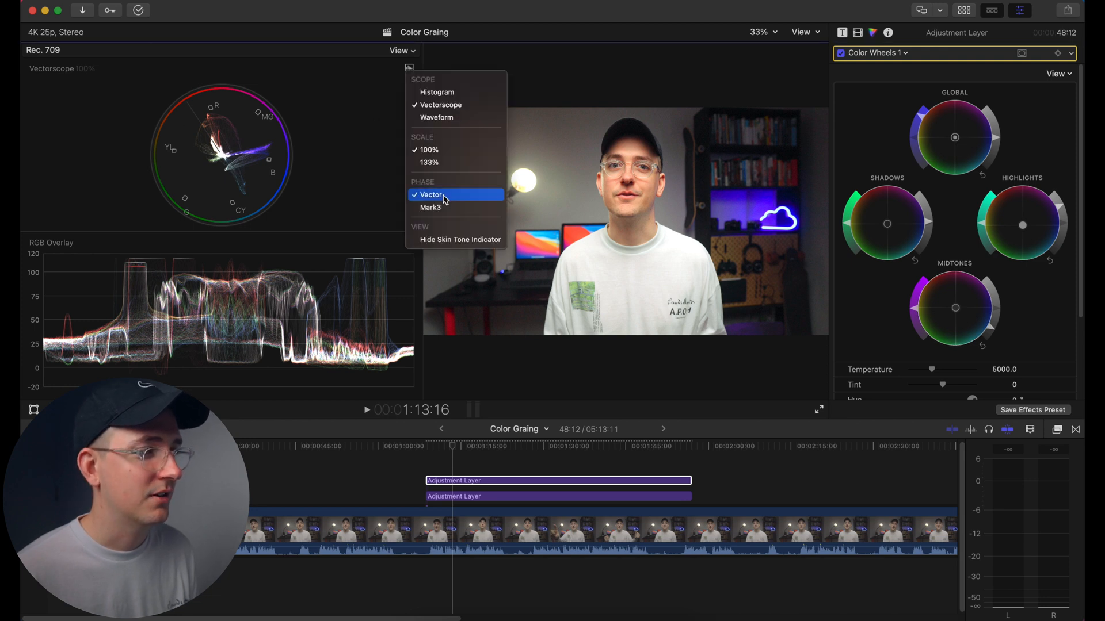
mouse_move(457, 239)
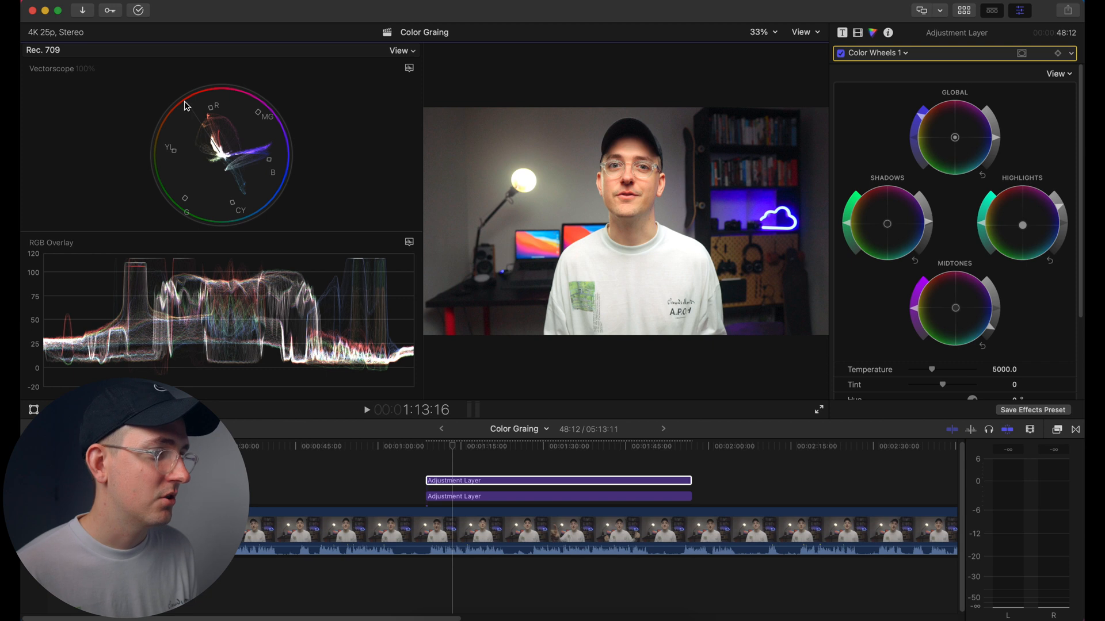
mouse_move(196, 115)
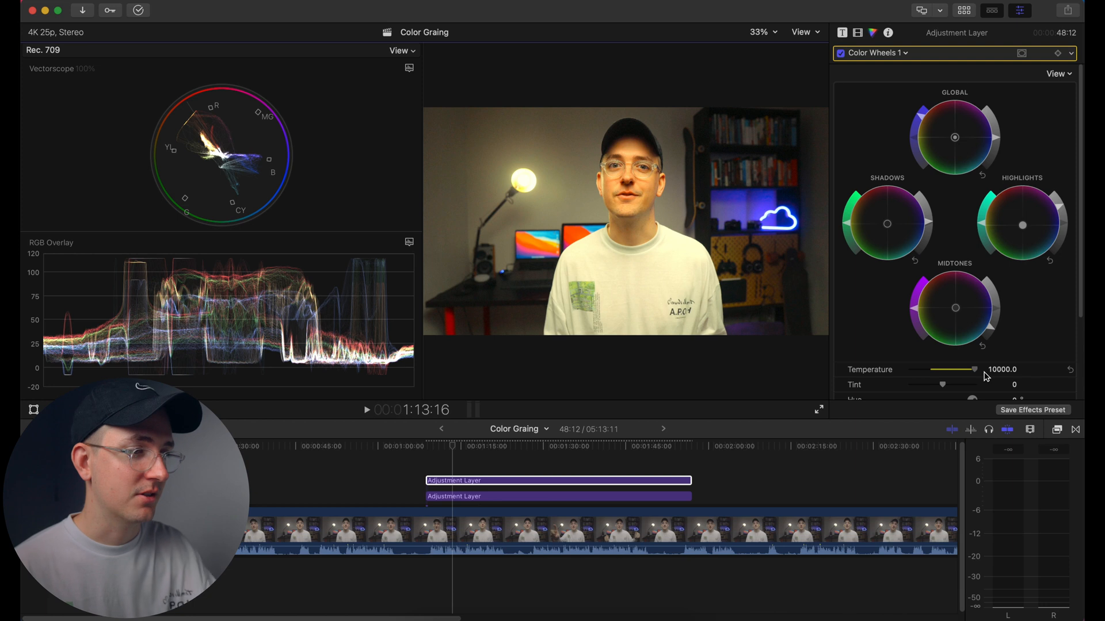
mouse_move(982, 375)
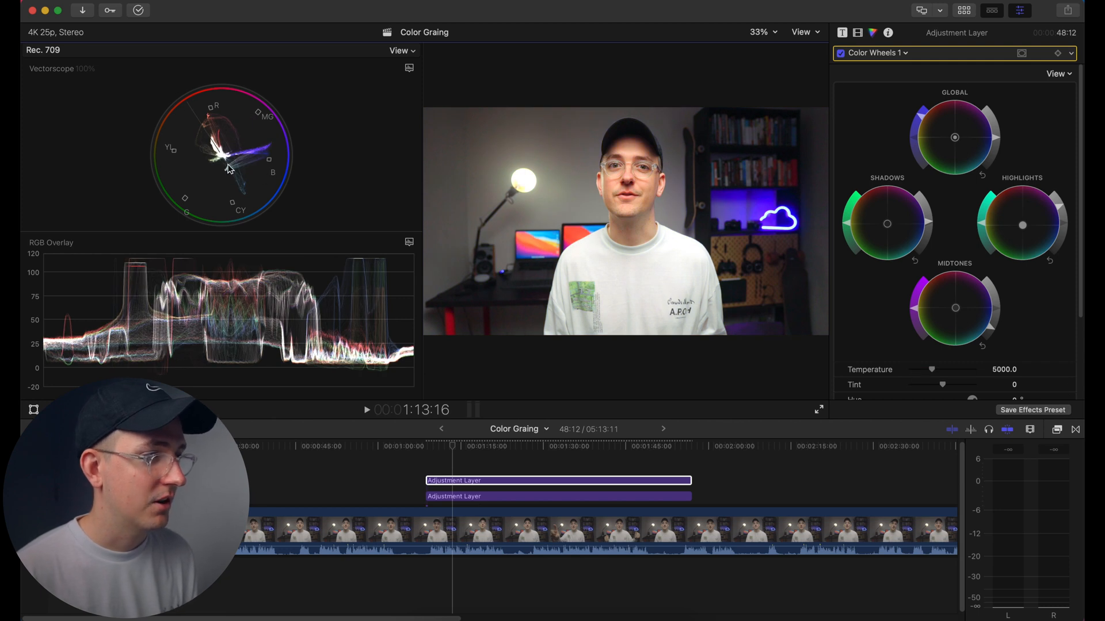
mouse_move(597, 148)
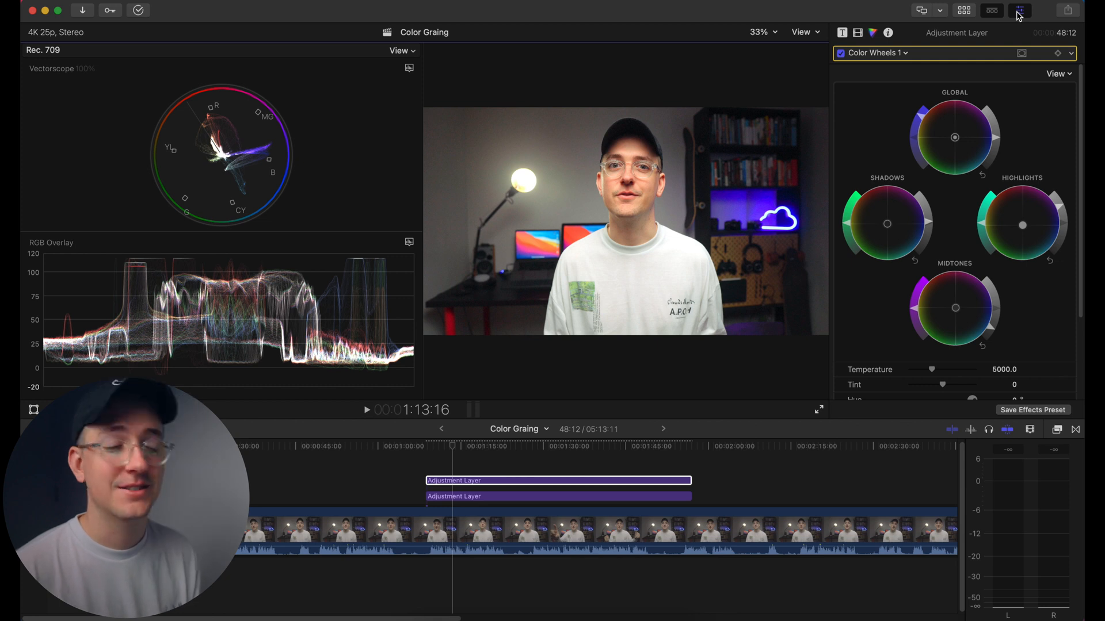
- Hide the inspector and video scopes, then bring up the Adjustment title presets
click(1018, 10)
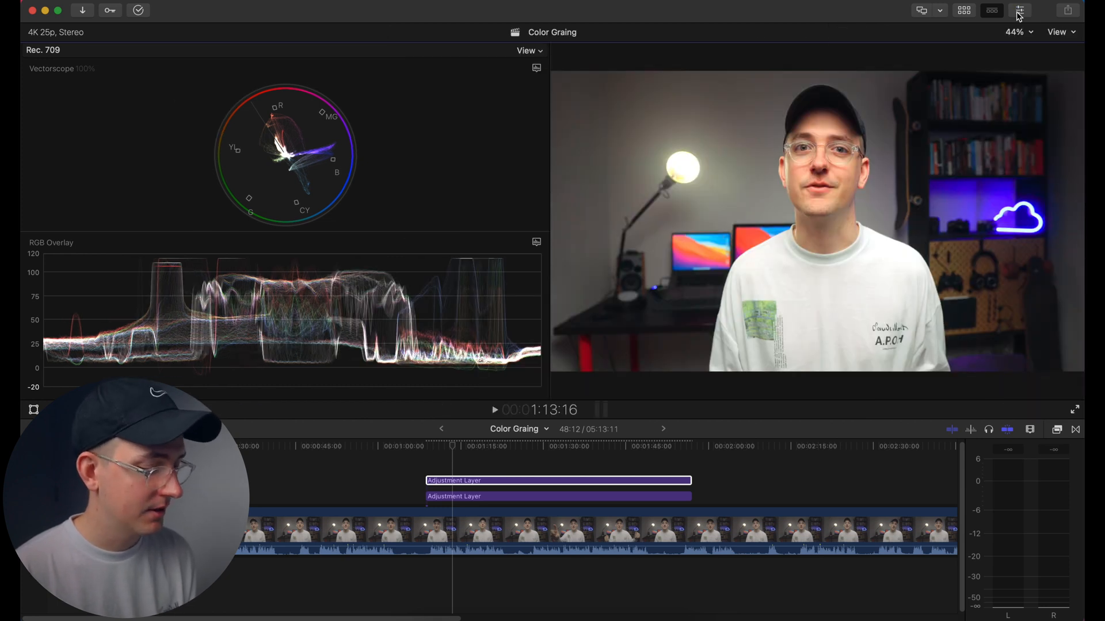
click(1018, 11)
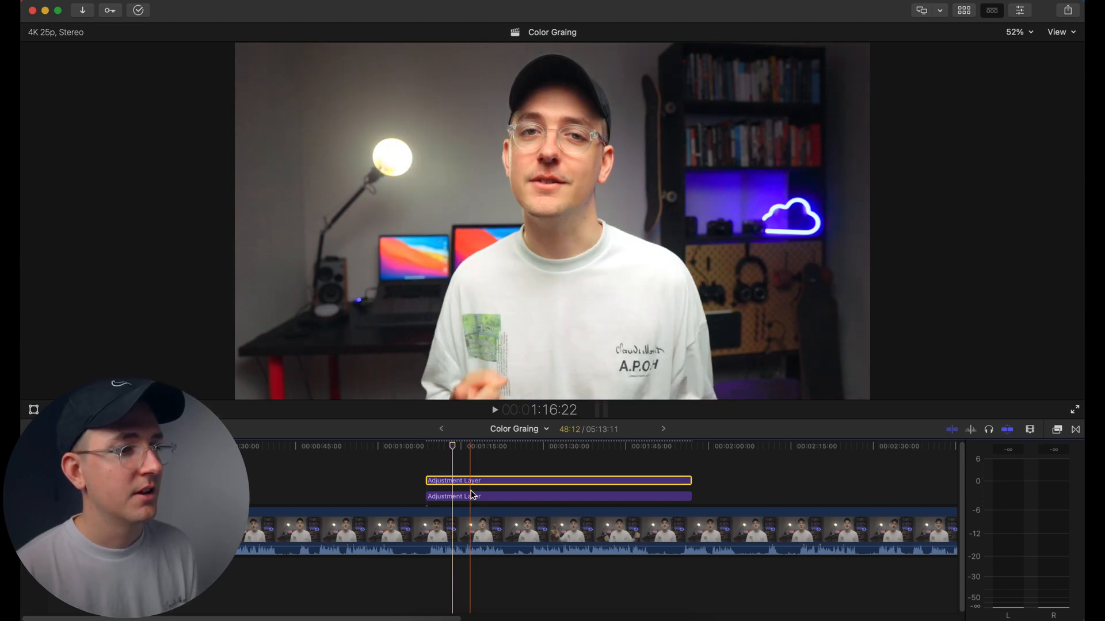
click(563, 481)
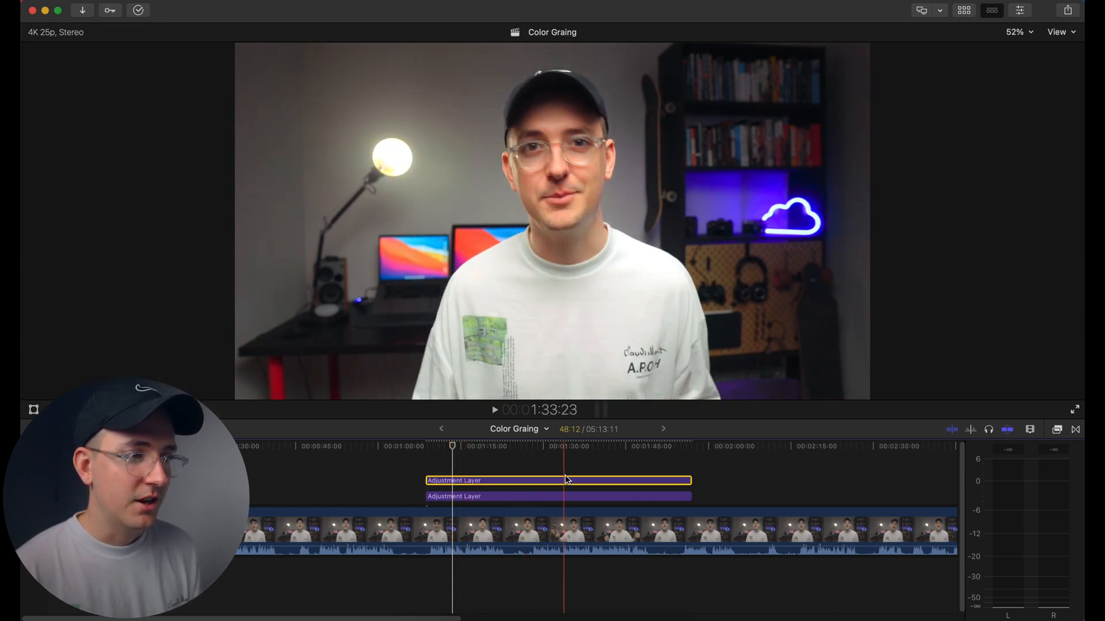
click(486, 445)
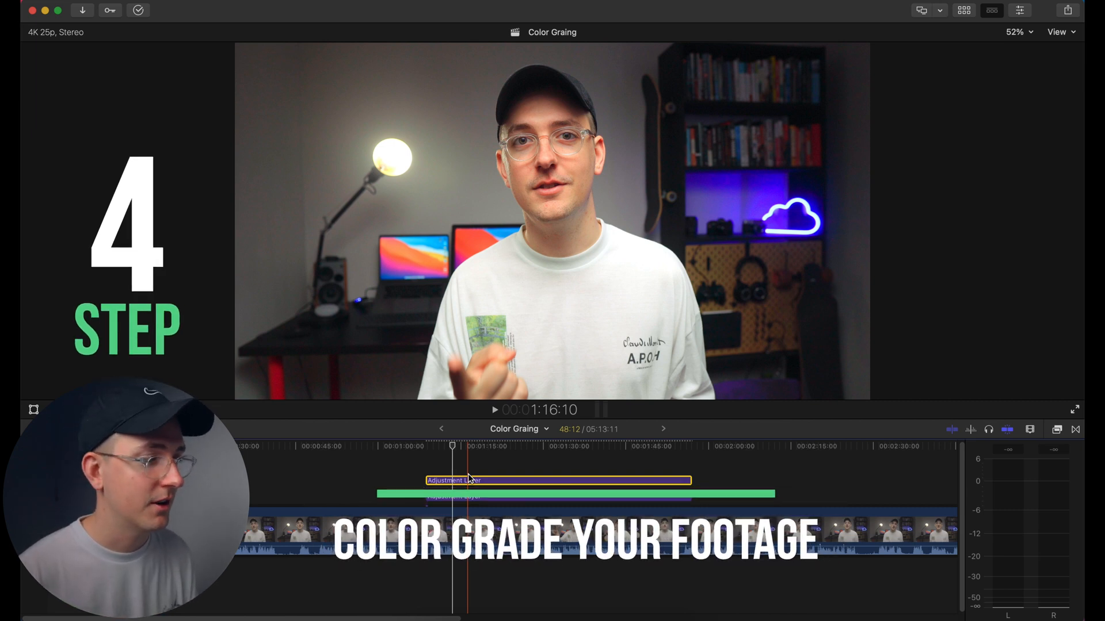
click(963, 10)
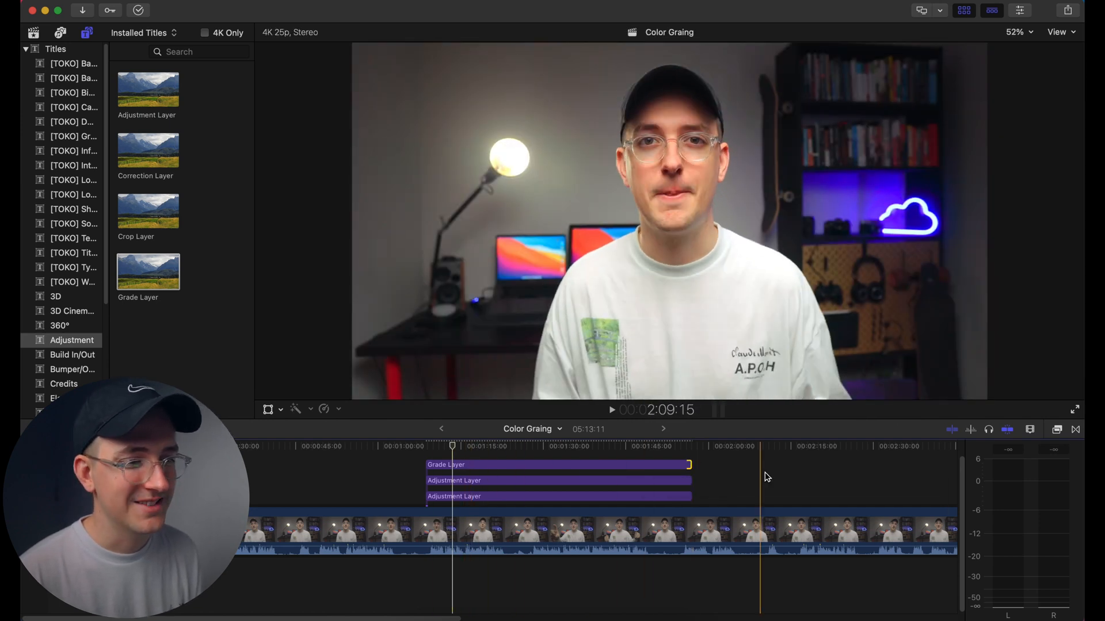
- Place a Grade Layer above both adjustment layers and show its settings
click(530, 465)
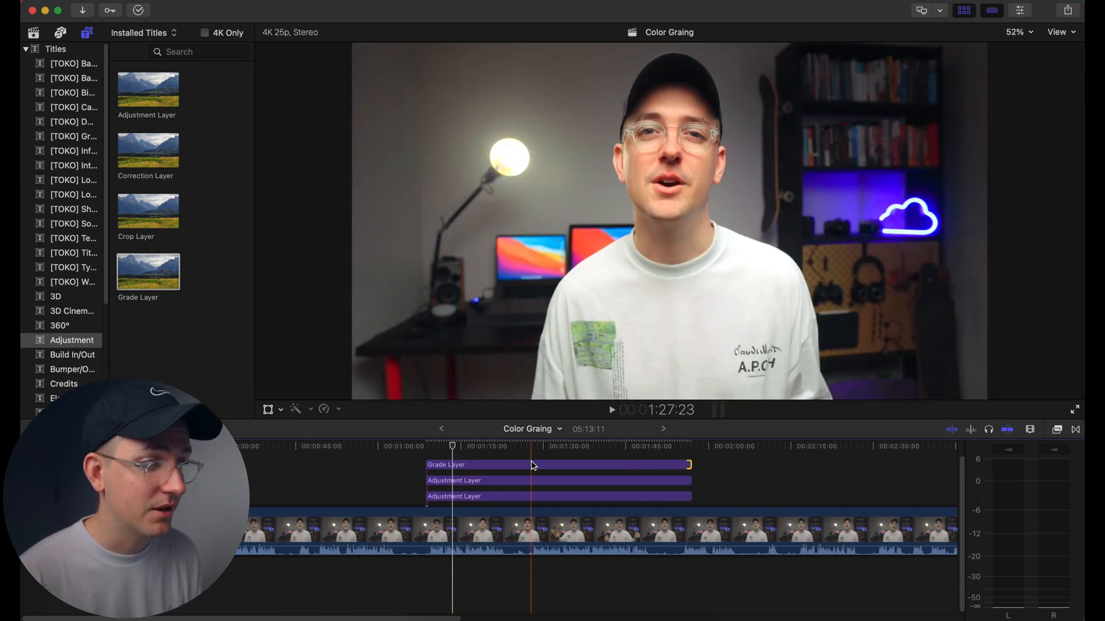
click(1057, 429)
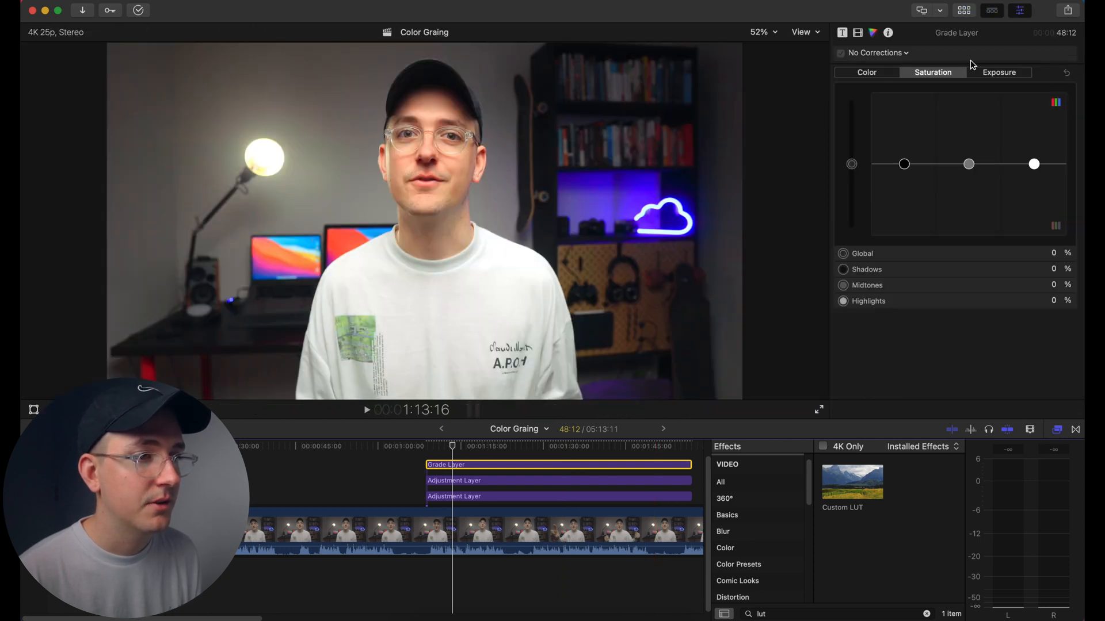
- Load the Nick Kendall 01 - Rec709 creative LUT into the Grade Layer's Custom LUT
click(858, 32)
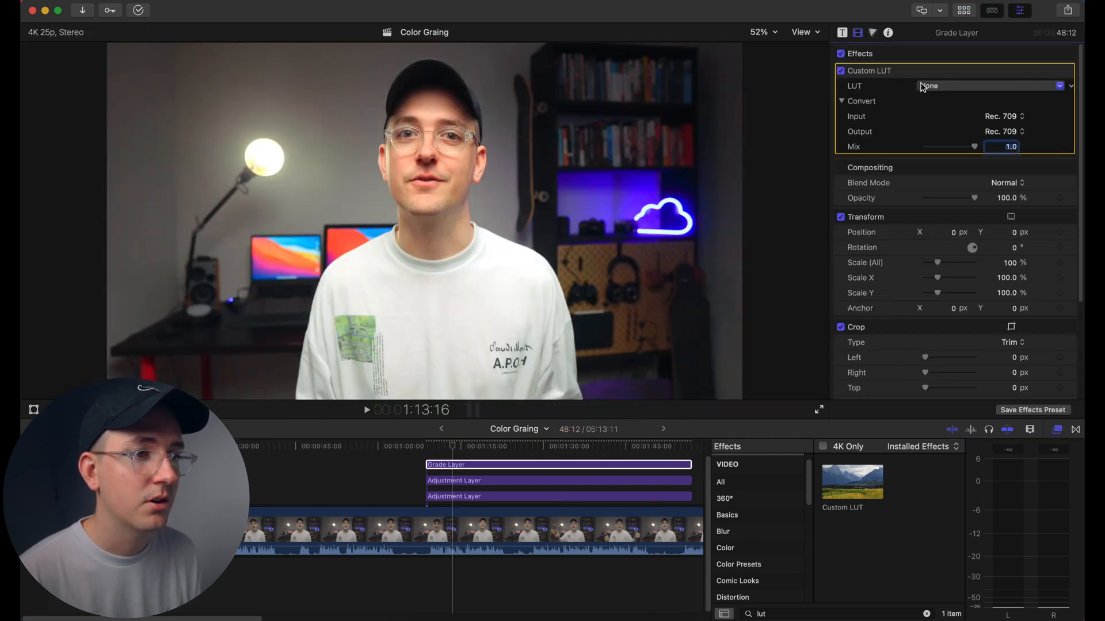
click(989, 85)
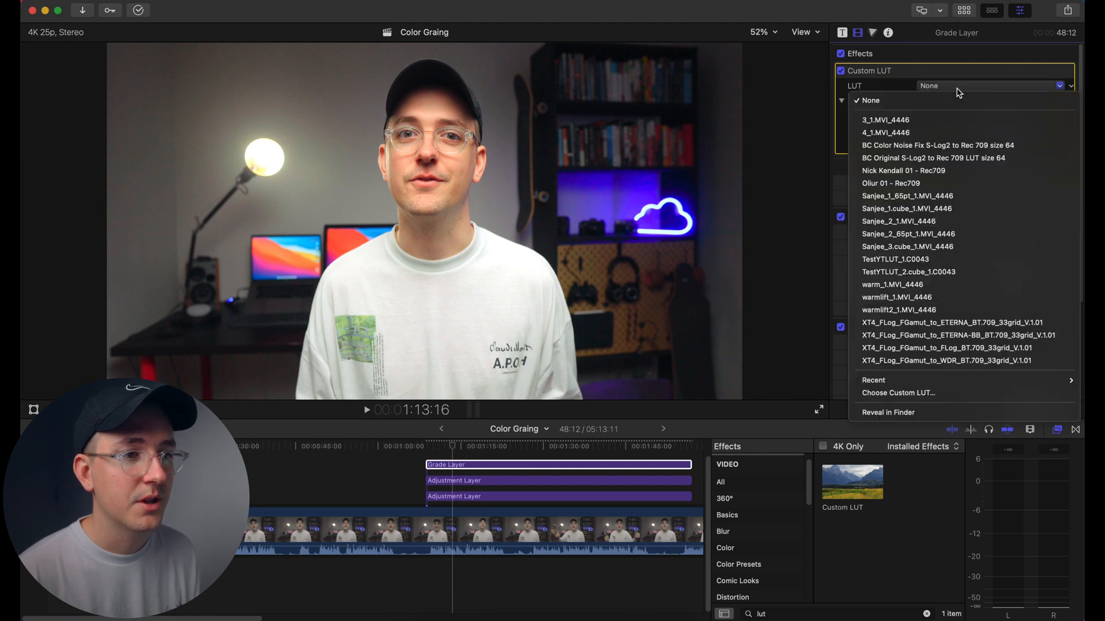
mouse_move(971, 399)
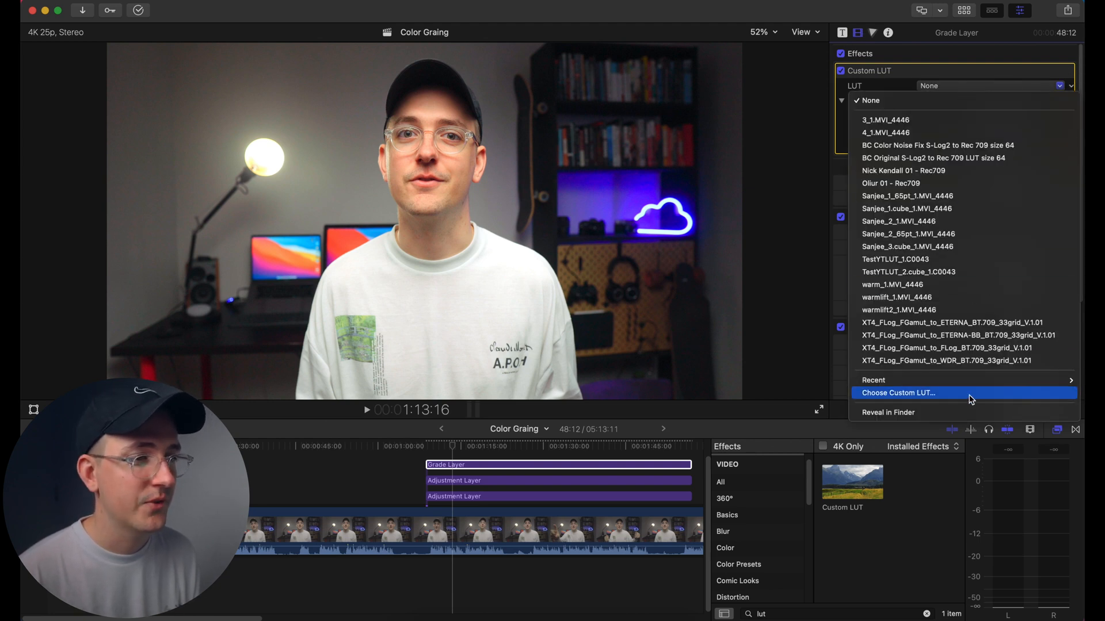
mouse_move(902, 171)
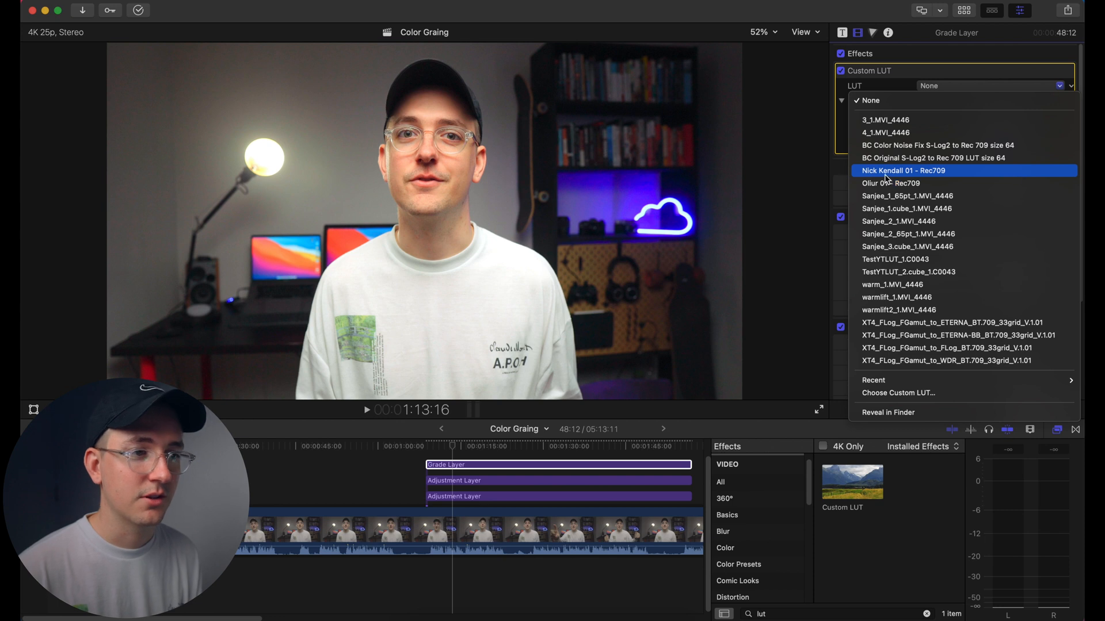
mouse_move(960, 175)
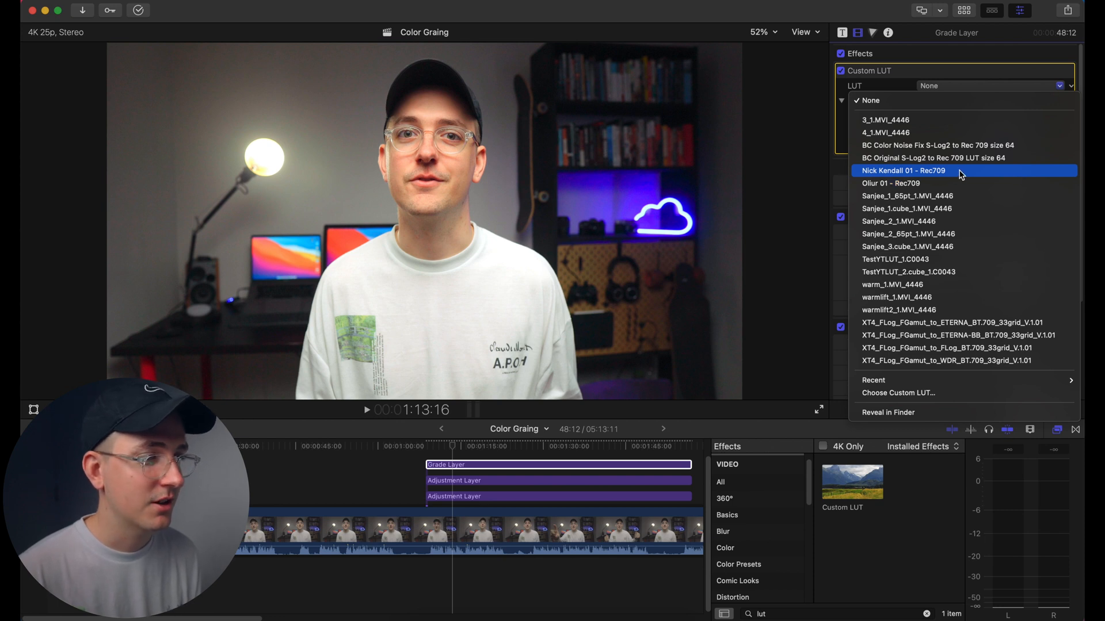
click(904, 170)
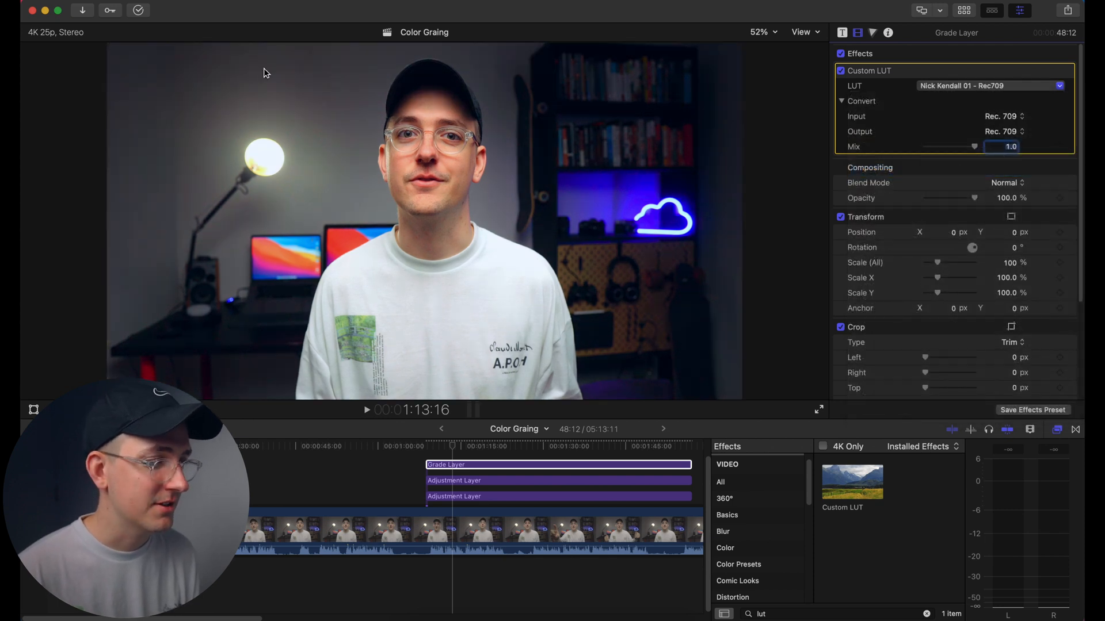
mouse_move(485, 73)
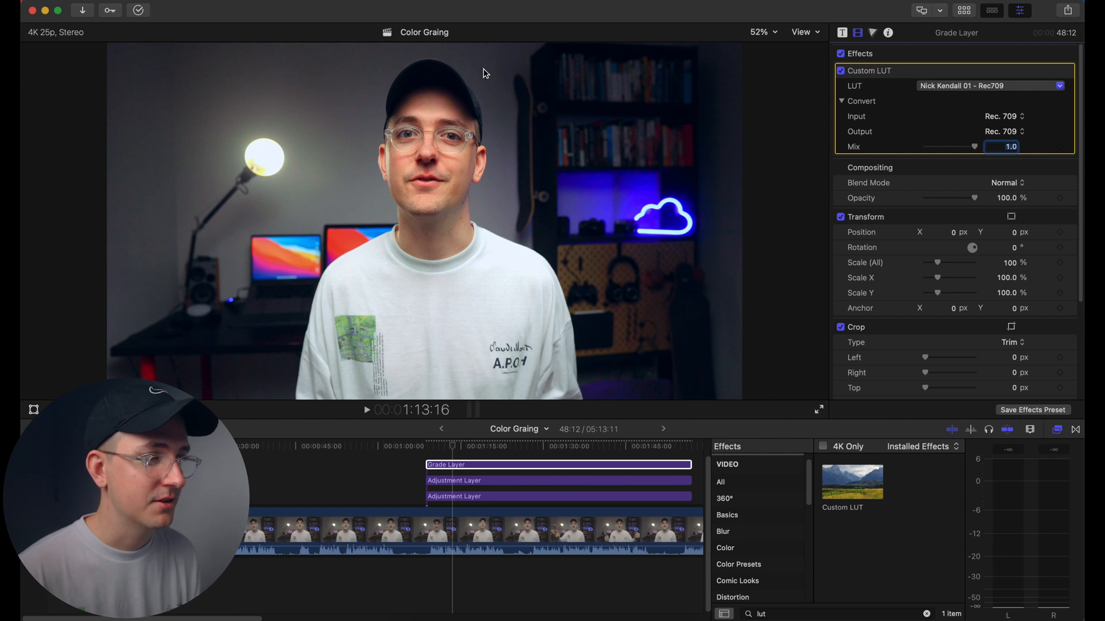
mouse_move(355, 362)
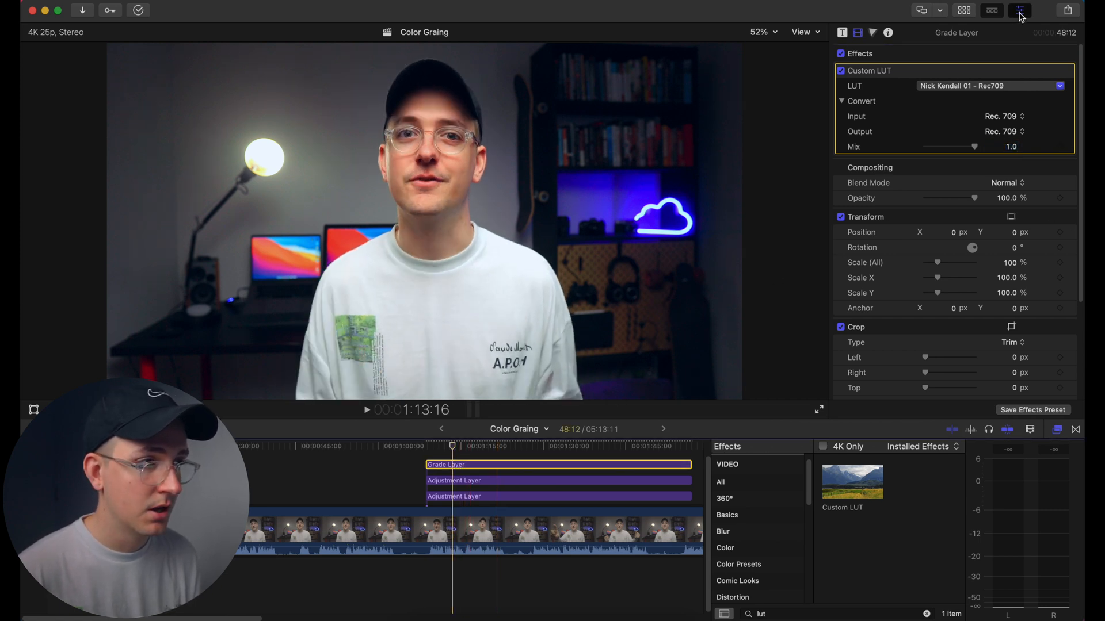
- Hide the inspector and select both lower adjustment layers to disable them
click(1019, 10)
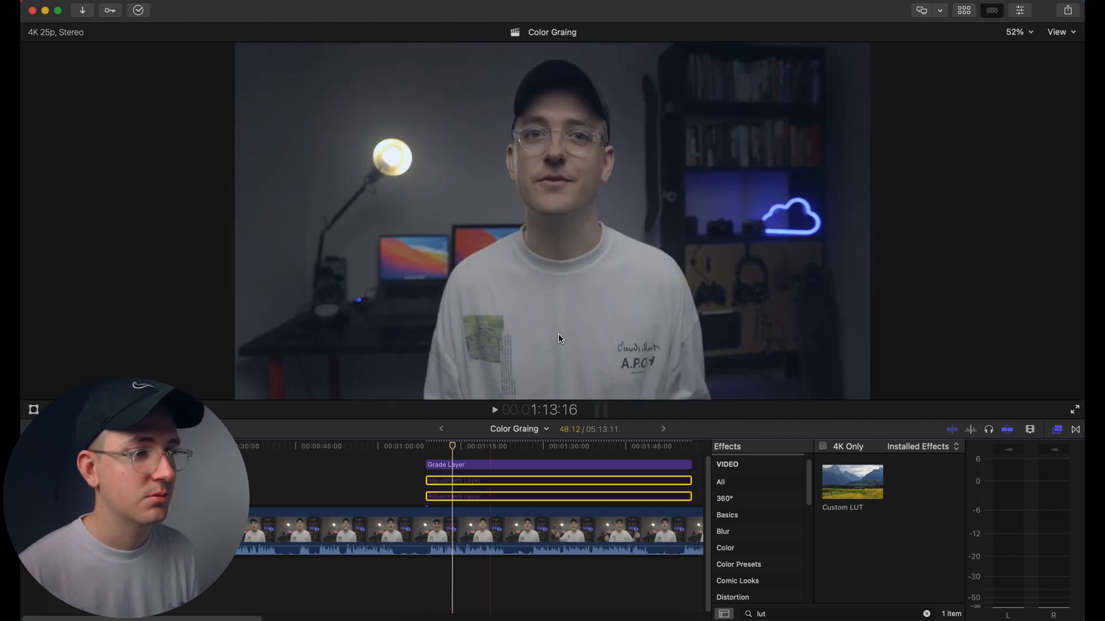
mouse_move(525, 357)
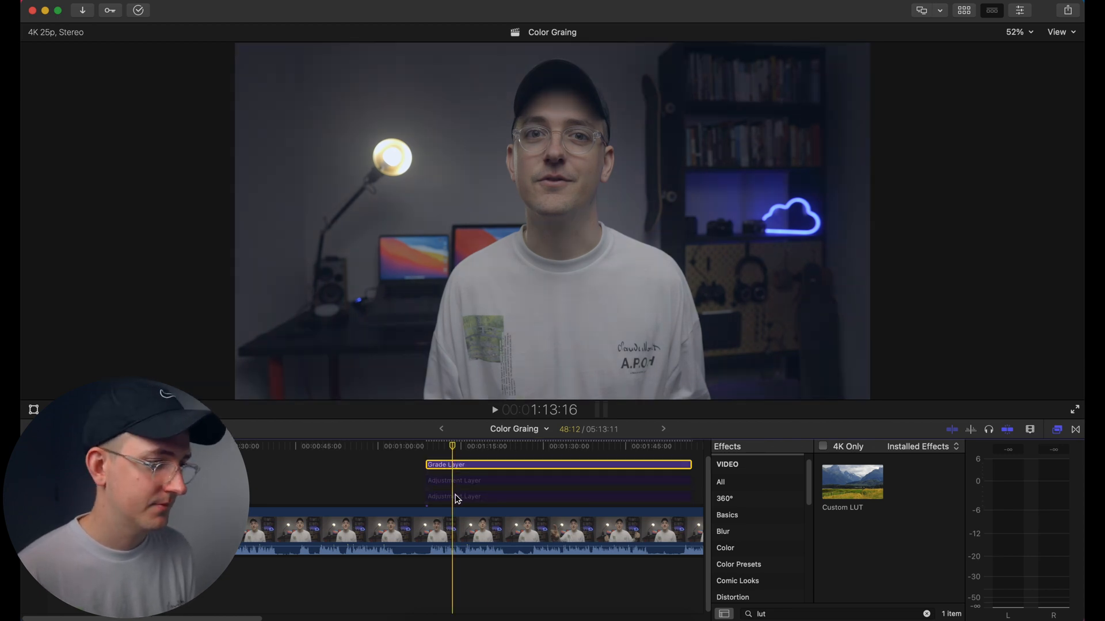
click(458, 497)
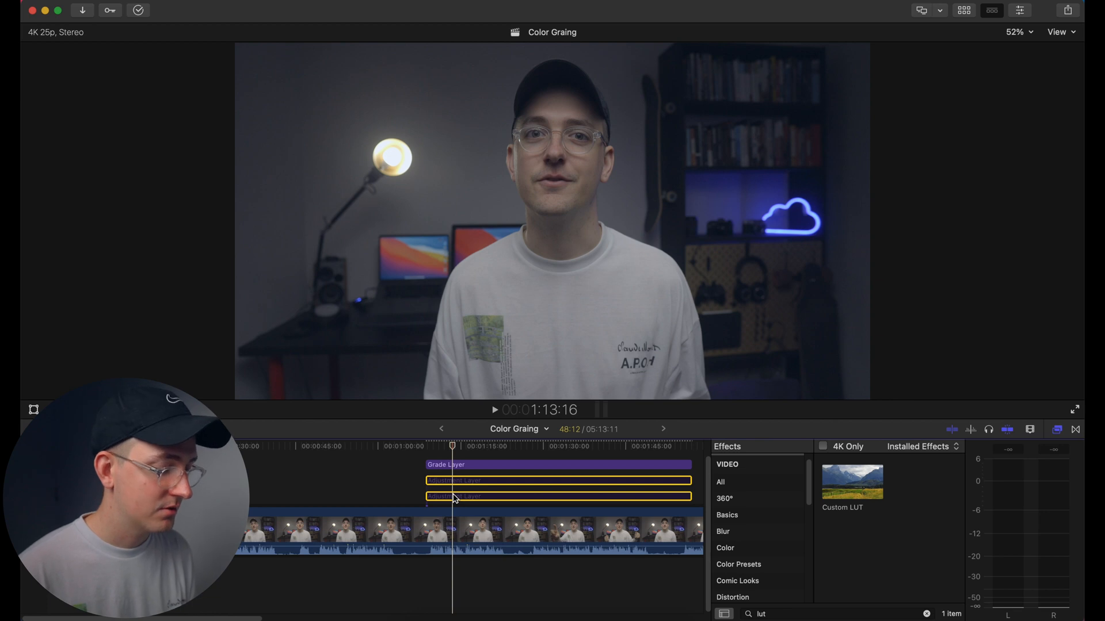